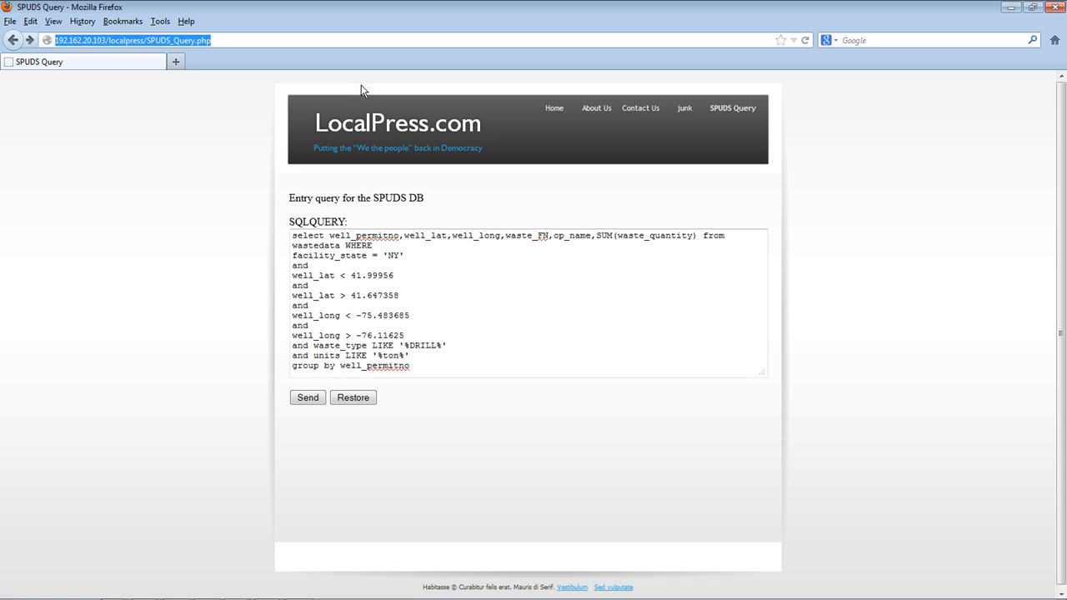
- Reload SPUDS_Query.php so the query box holds the Cabot gas-production query on proddata
left_click(425, 330)
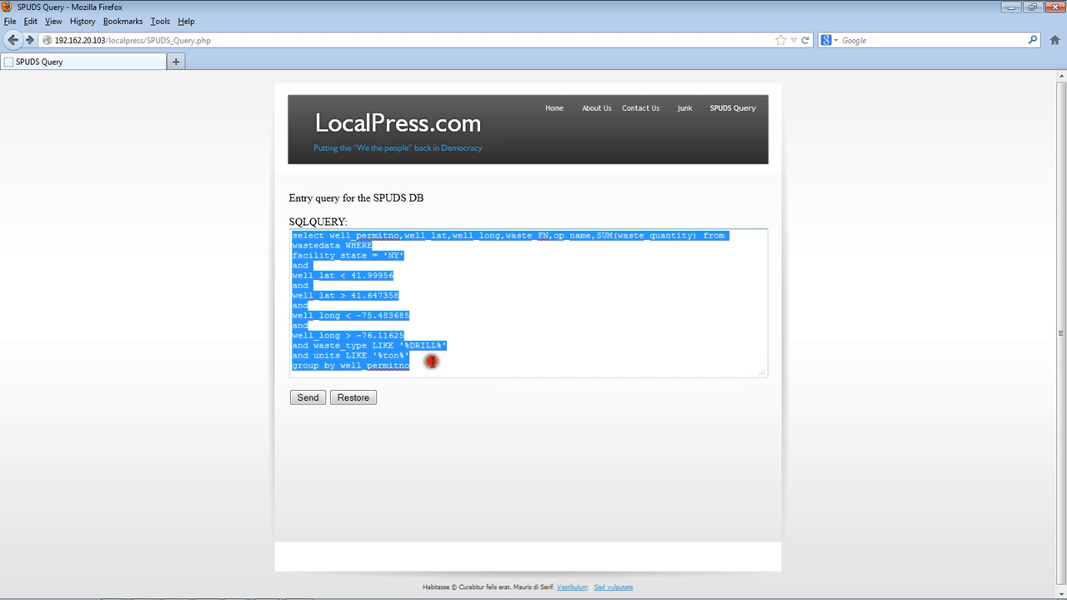
left_click(376, 277)
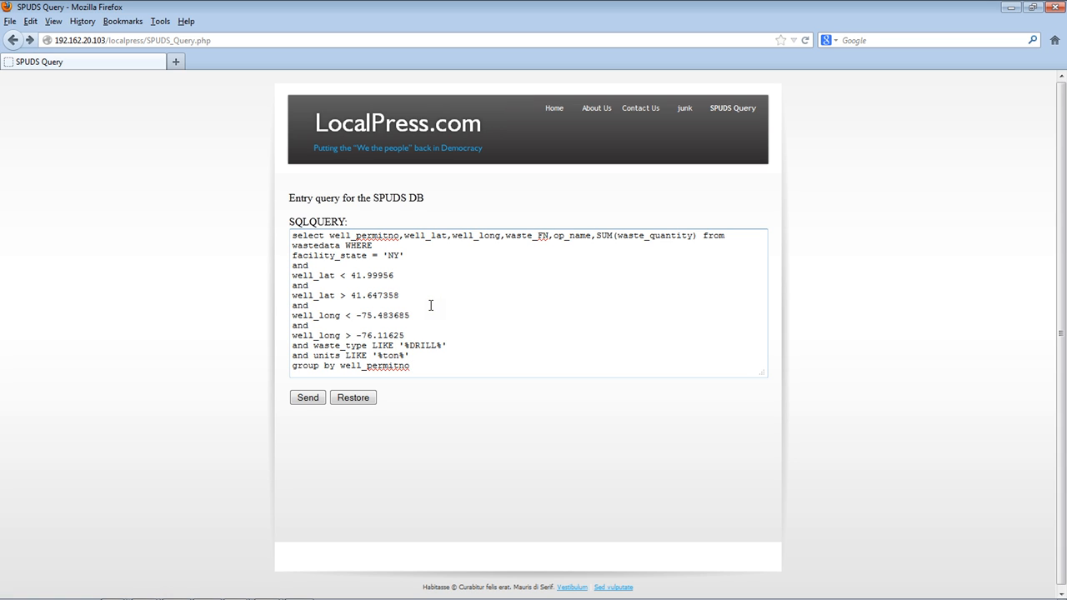
left_click(409, 365)
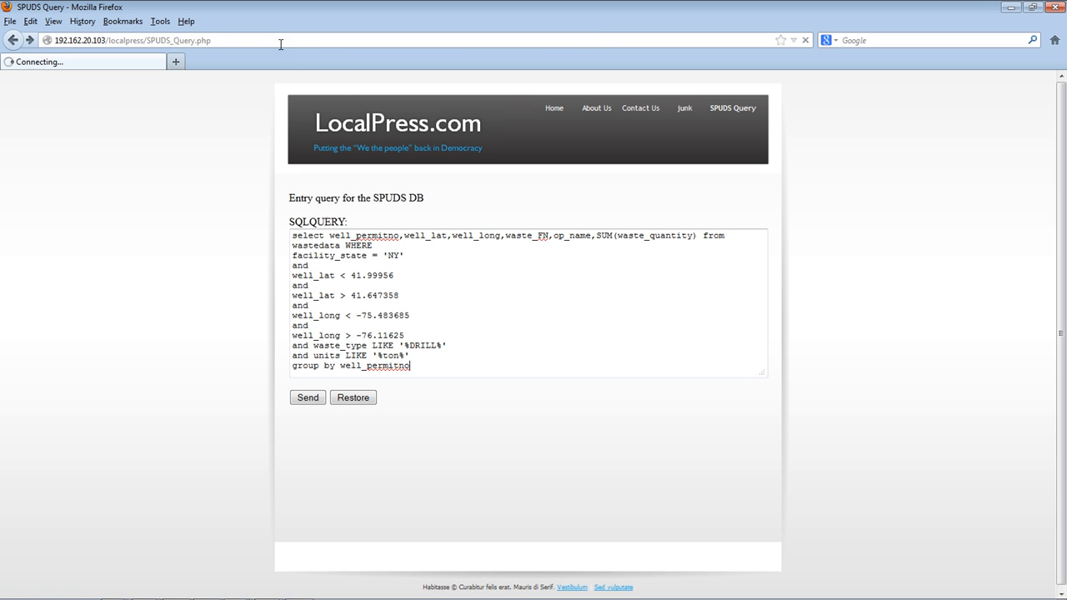
left_click(307, 397)
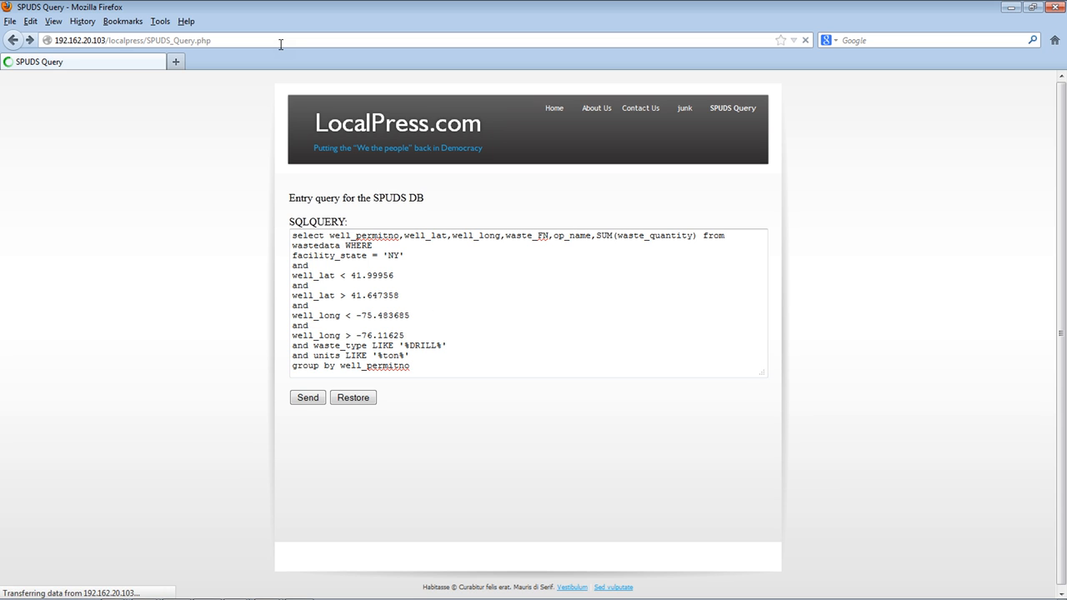
left_click(307, 397)
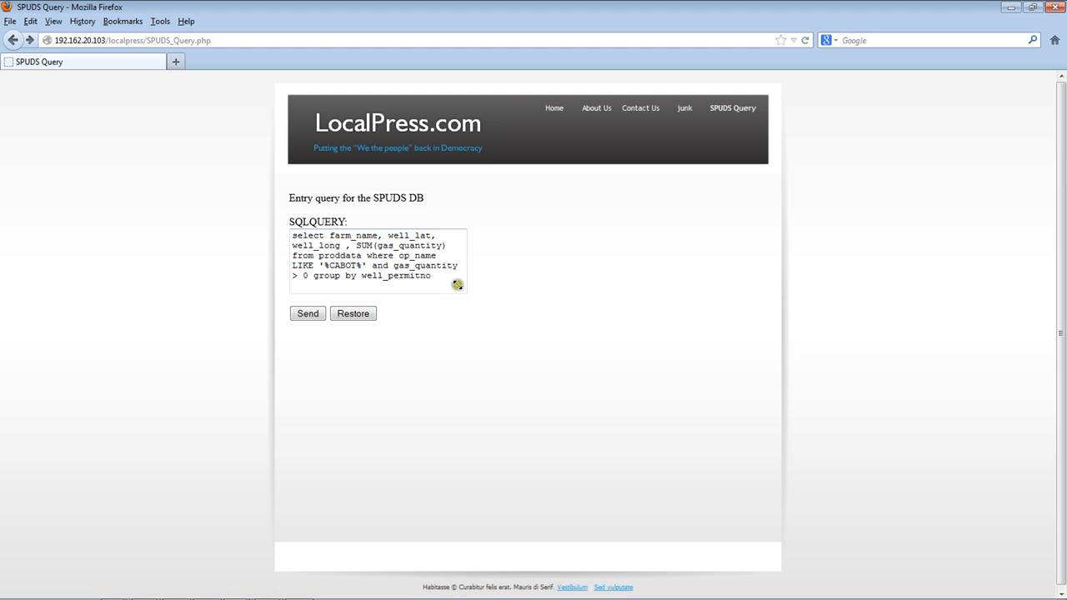
- Widen the query box to fit the whole query, then highlight CABOT and permitno
left_click_drag(465, 289, 569, 350)
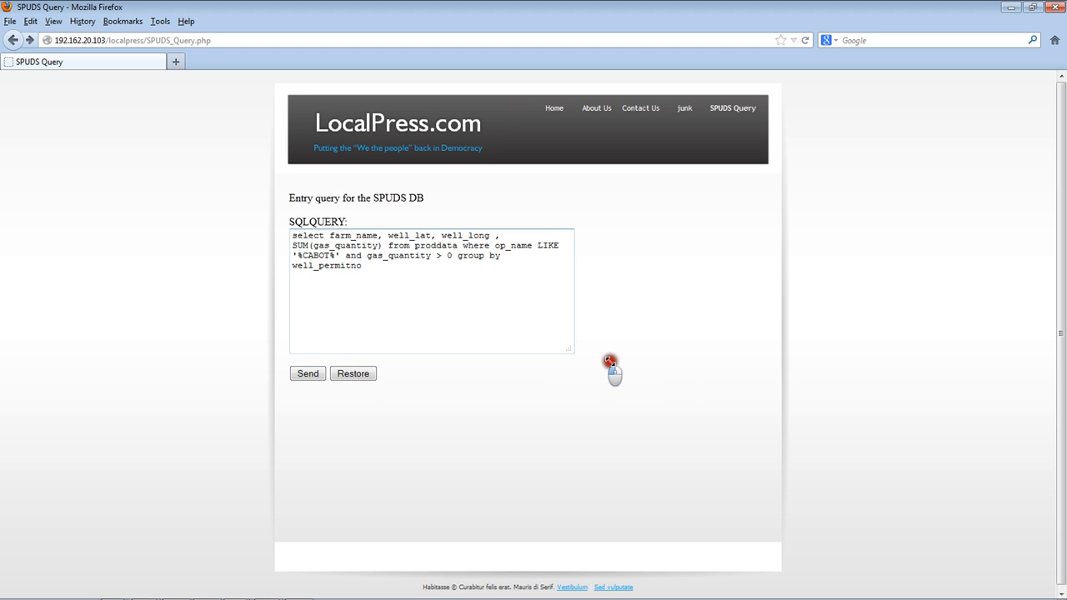
left_click_drag(569, 350, 758, 400)
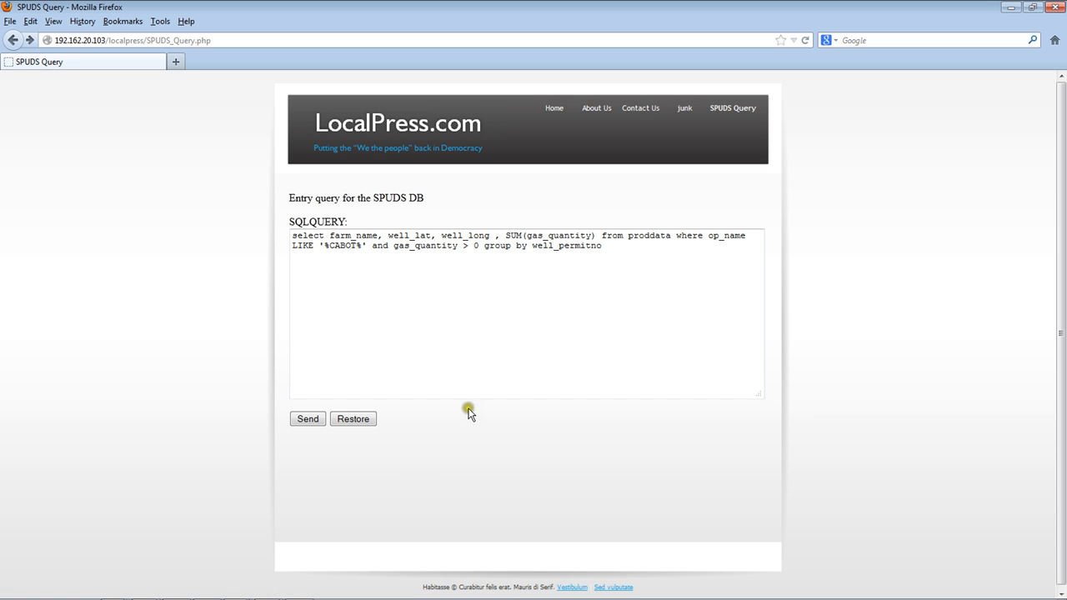
mouse_move(546, 440)
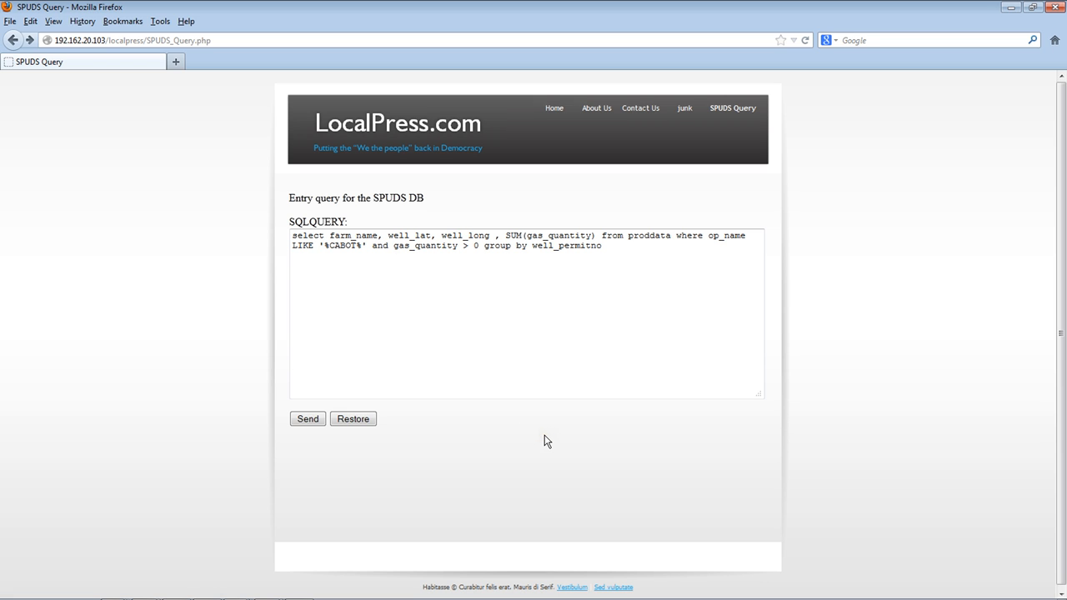
mouse_move(401, 326)
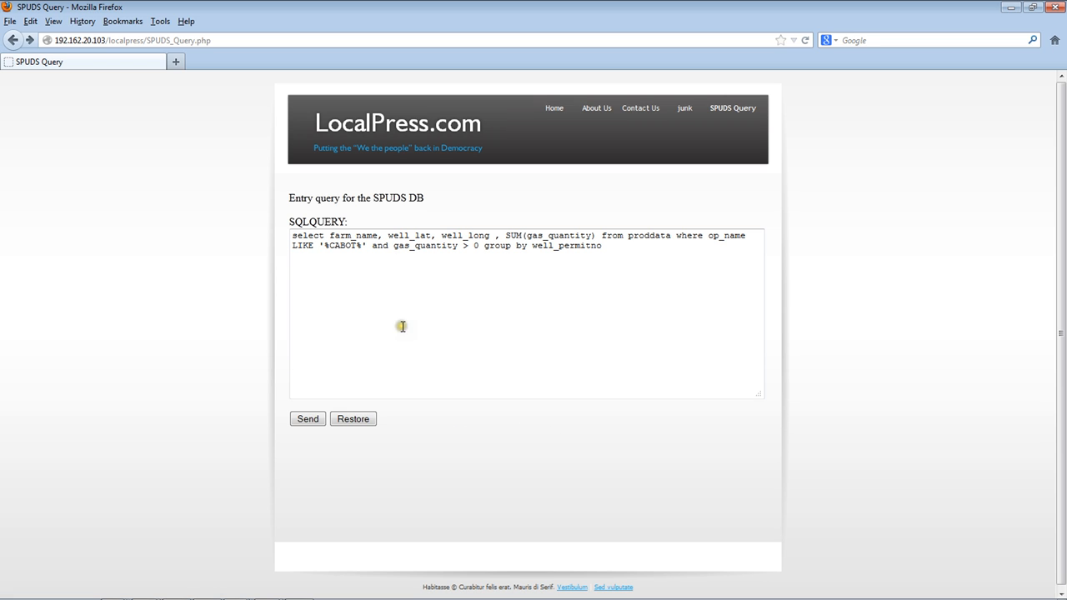
mouse_move(527, 293)
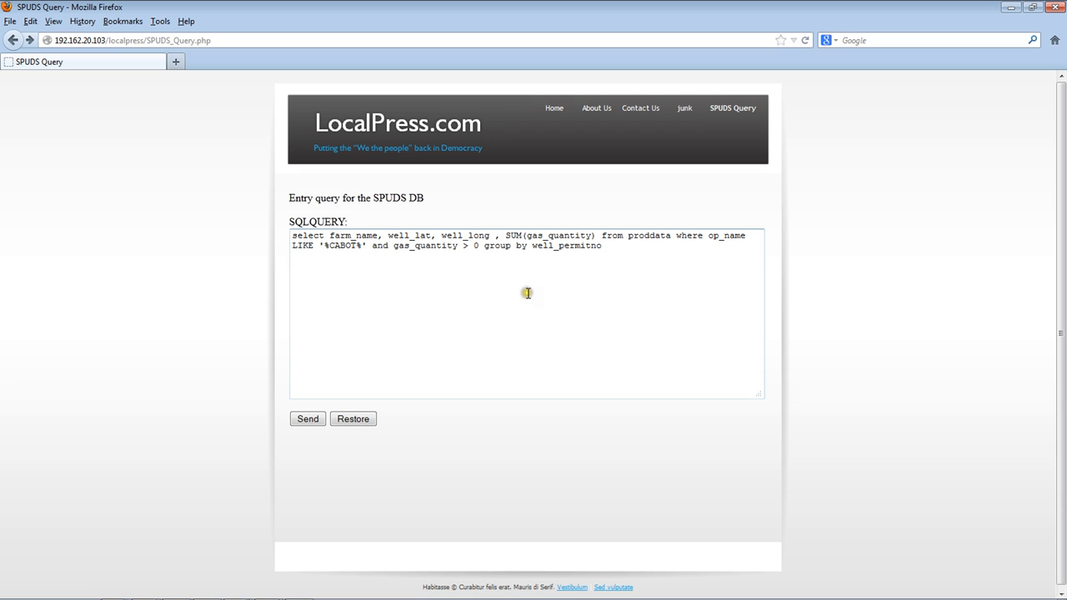
mouse_move(362, 250)
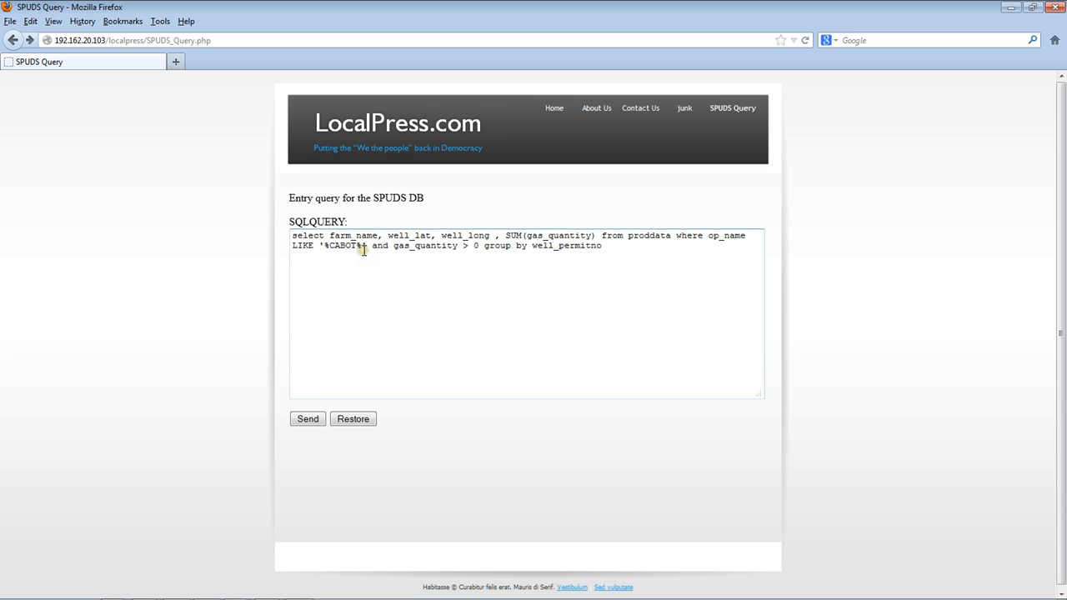
mouse_move(322, 250)
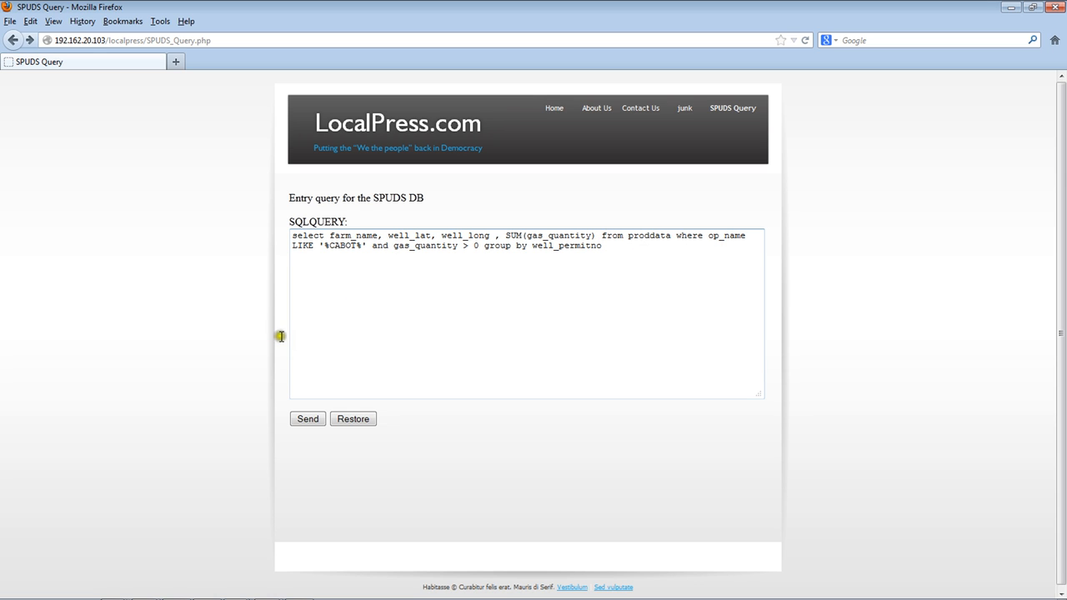
mouse_move(350, 253)
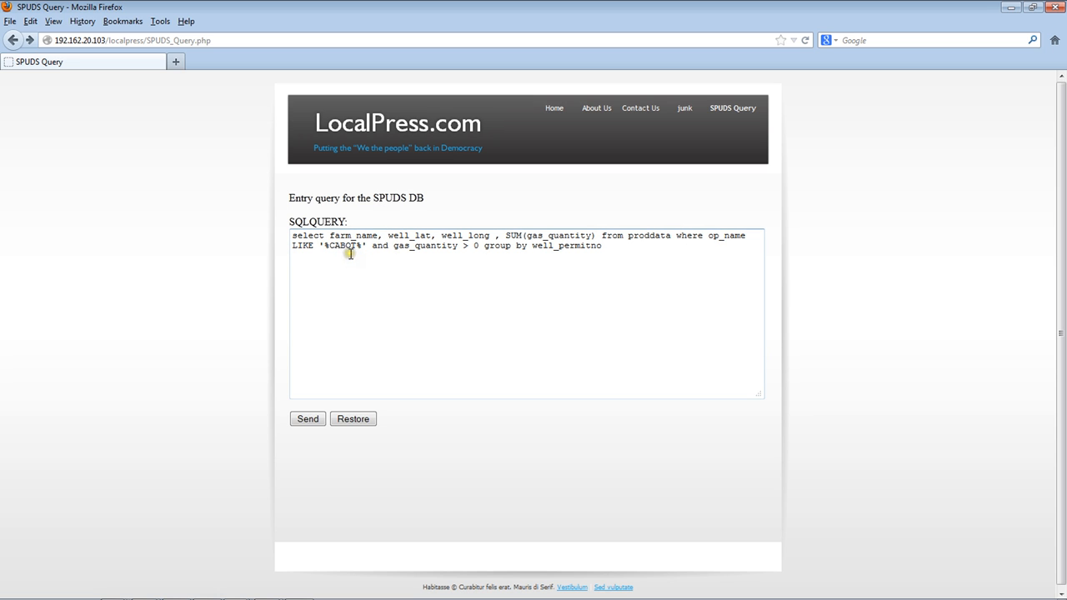
double_click(341, 246)
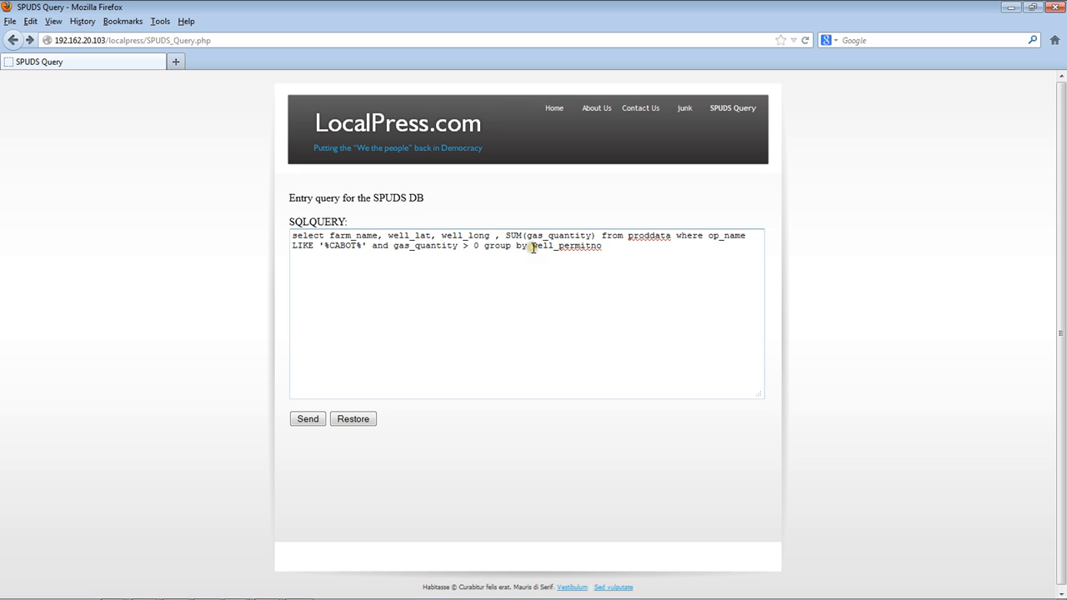
double_click(579, 246)
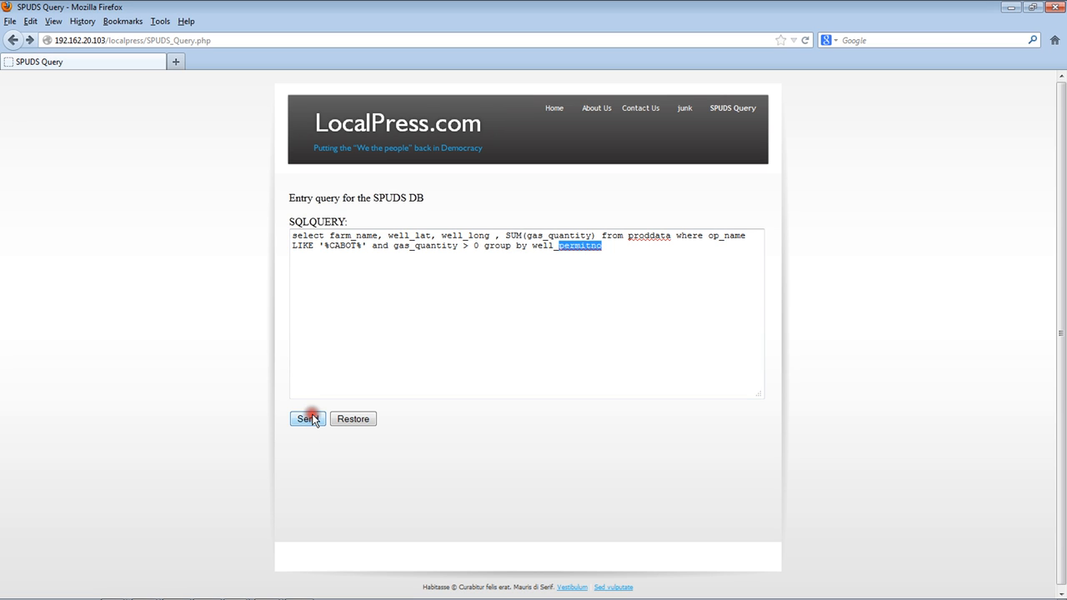
left_click(306, 419)
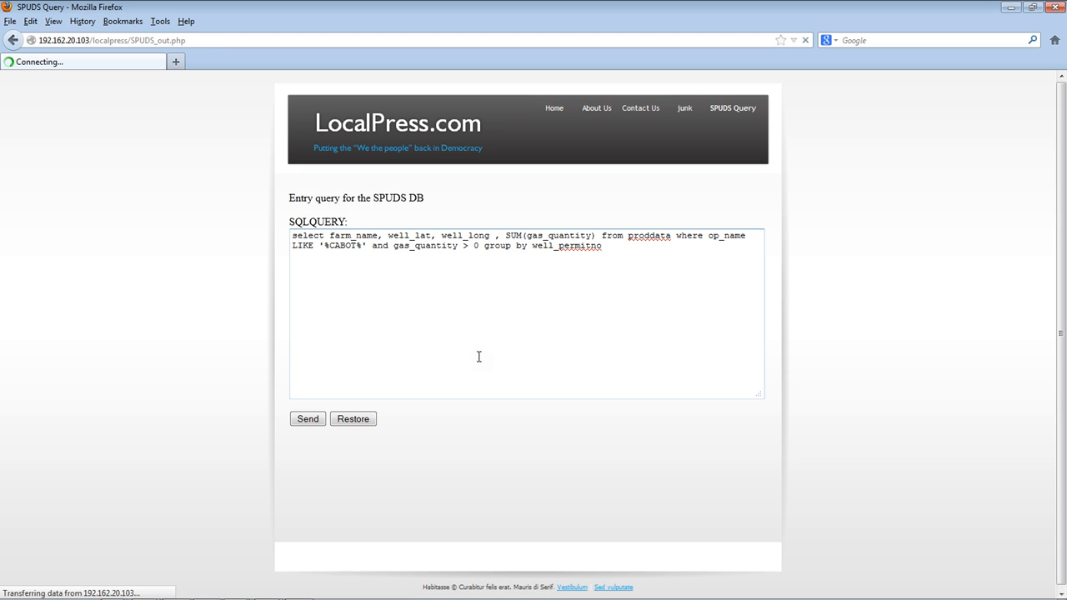
left_click(308, 418)
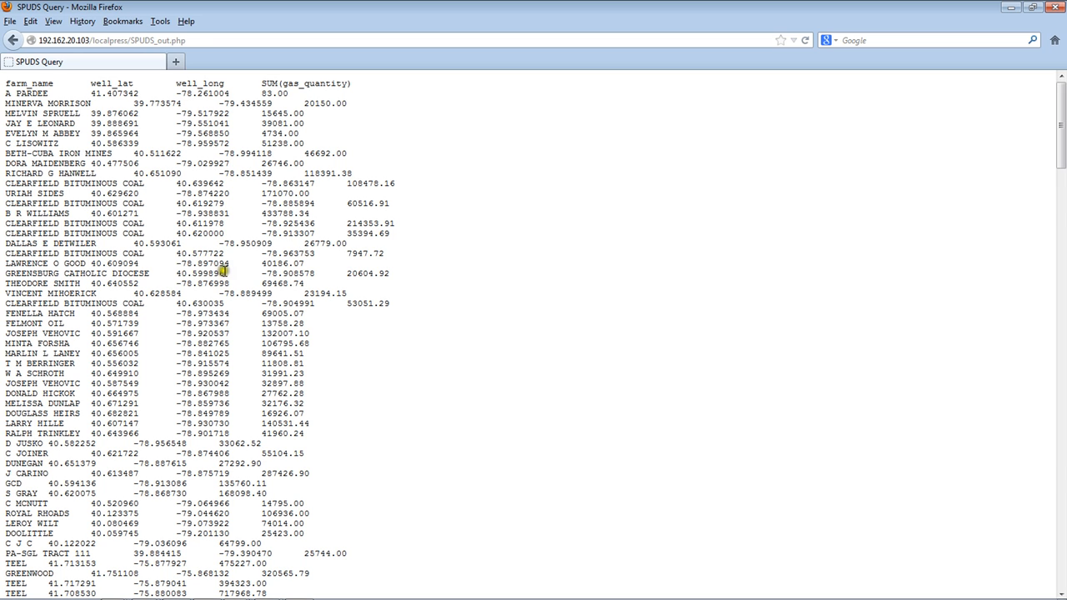
mouse_move(181, 294)
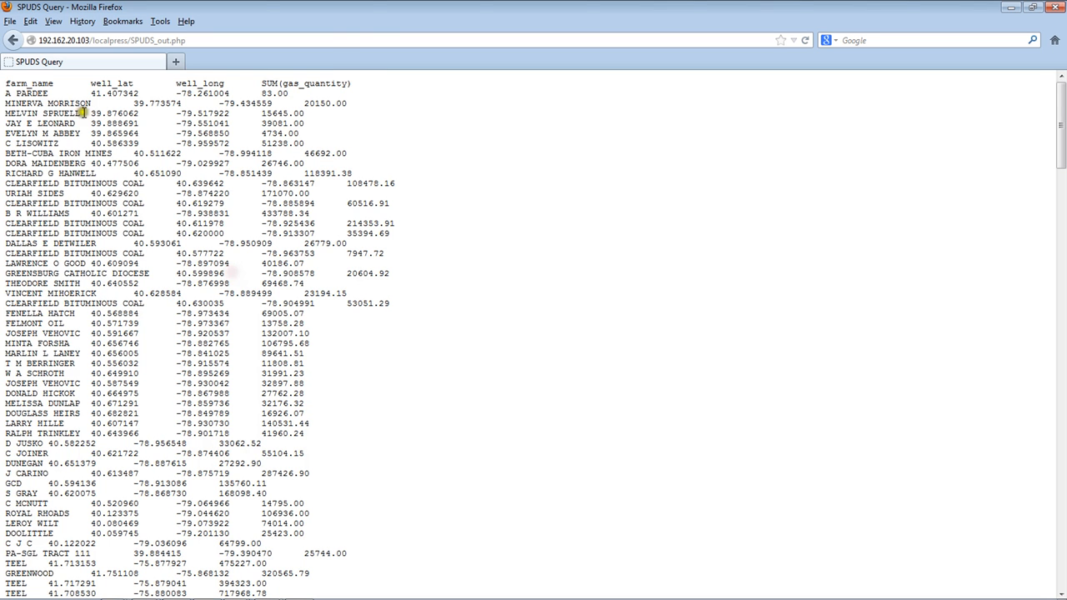
left_click(13, 40)
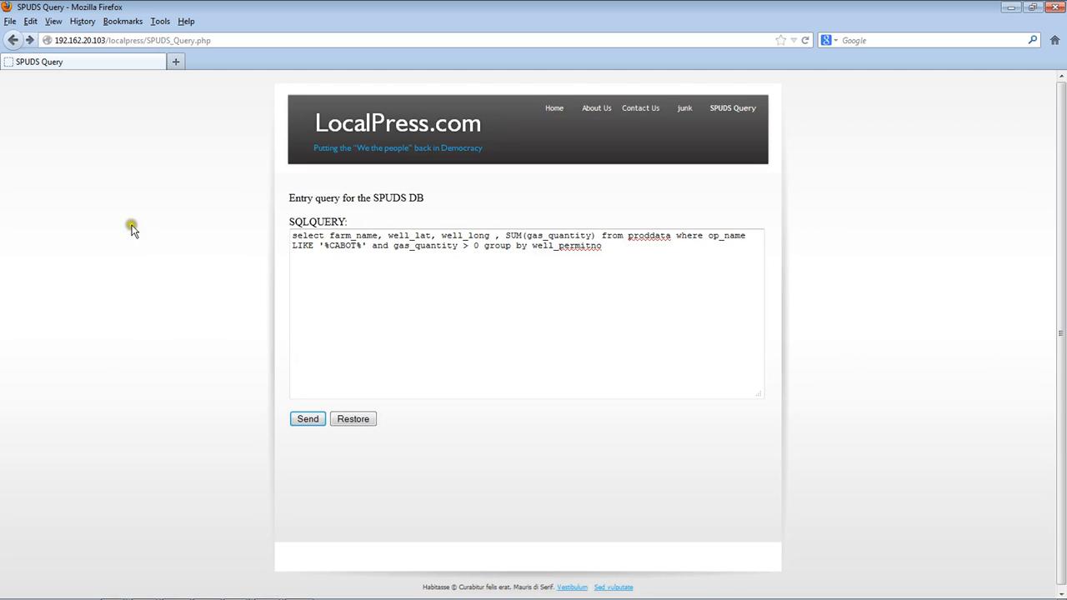
- Insert well_lat 41.647358–41.99956 and well_long -76.11625 to -75.483685 bounds before 'group by'
left_click(634, 250)
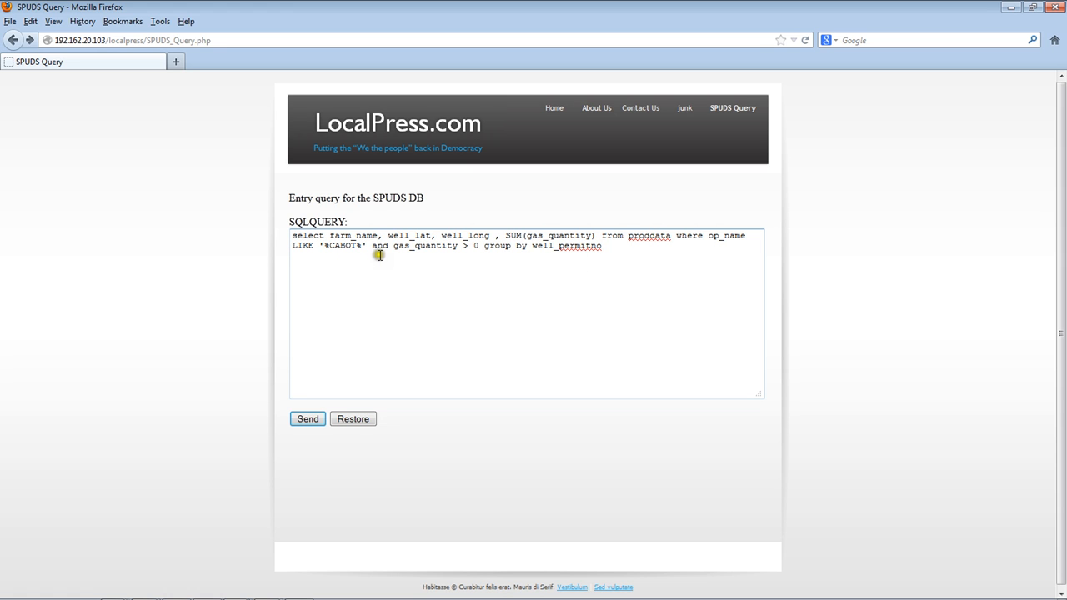
mouse_move(496, 254)
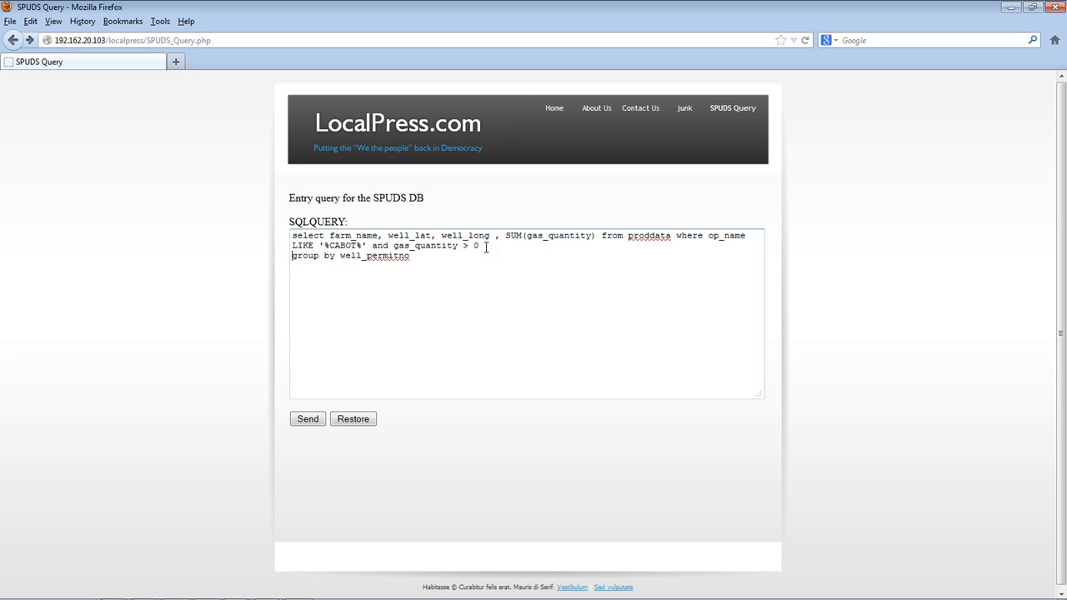
type("well_lat < 41.99956 and well_lat > 41.647358 and well_long < -75.483685 and well_long > -76.11625")
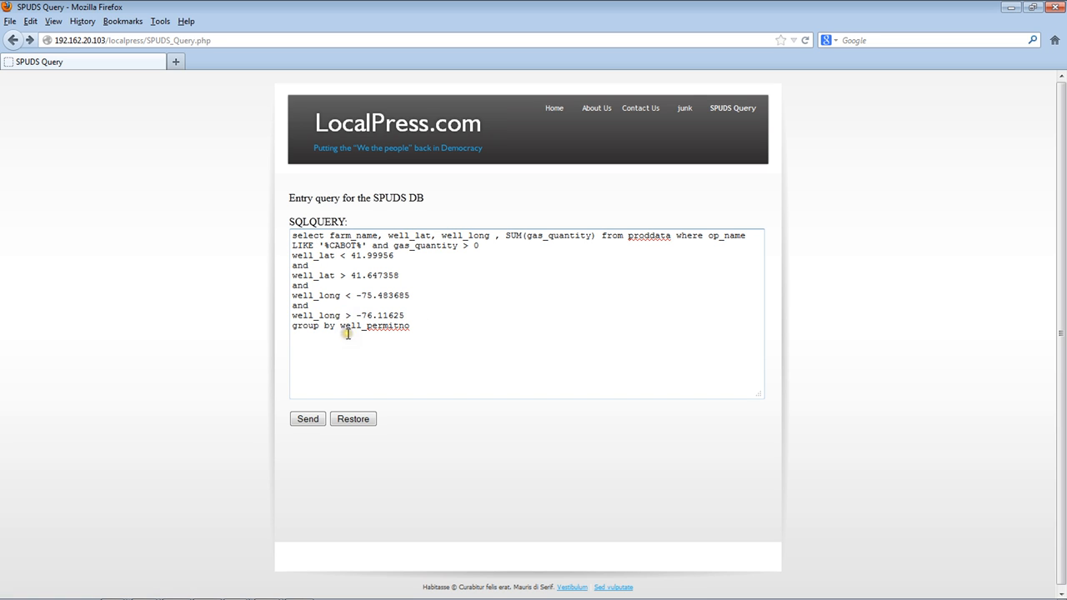
left_click(429, 297)
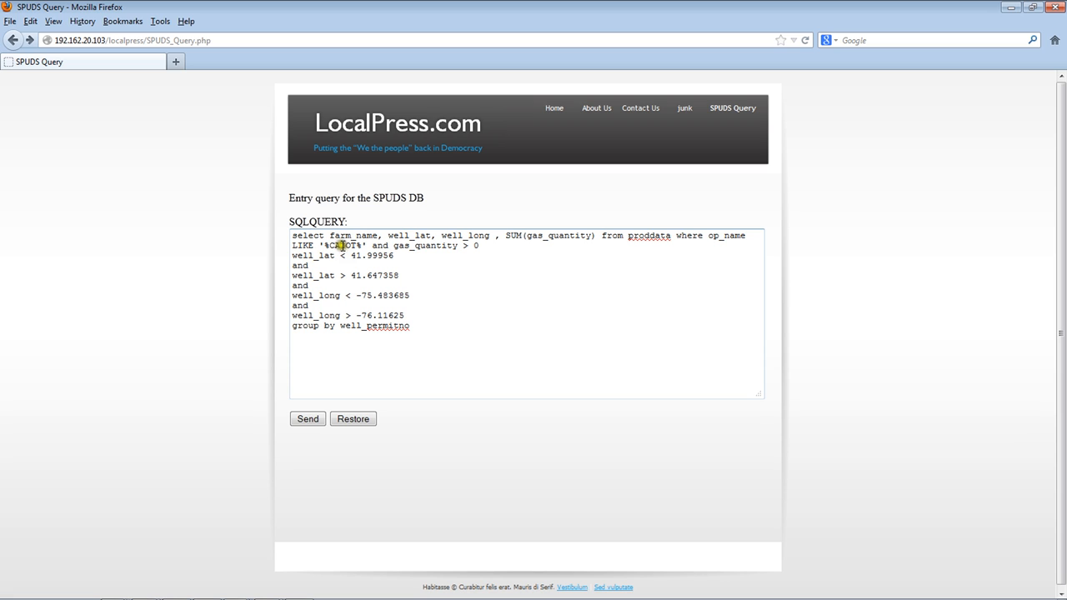
- Add the missing 'and' after gas_quantity > 0 and resend the bounded Cabot query
left_click(307, 419)
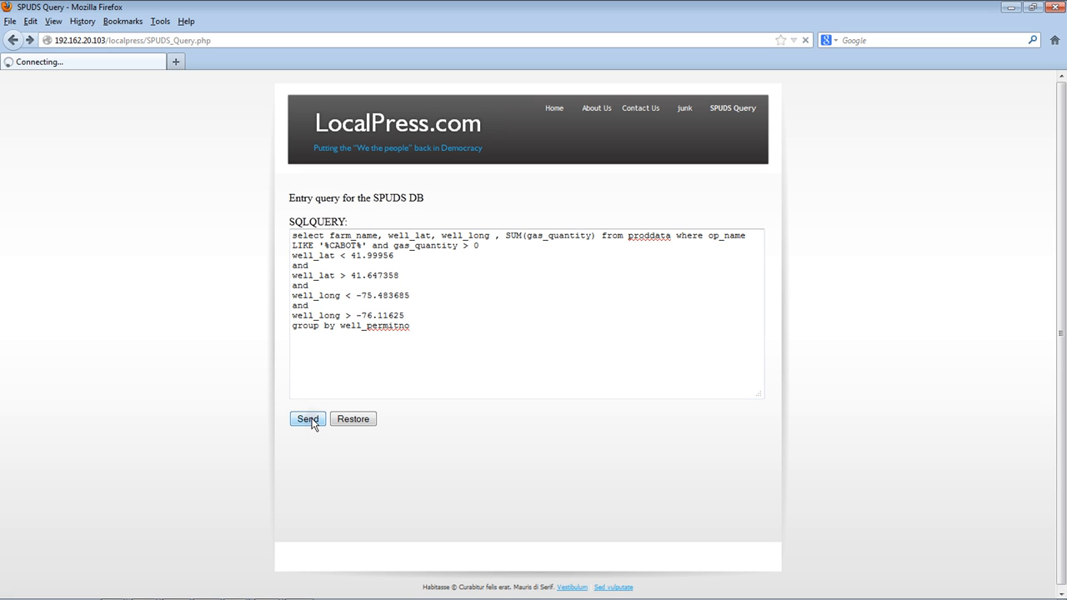
left_click(307, 418)
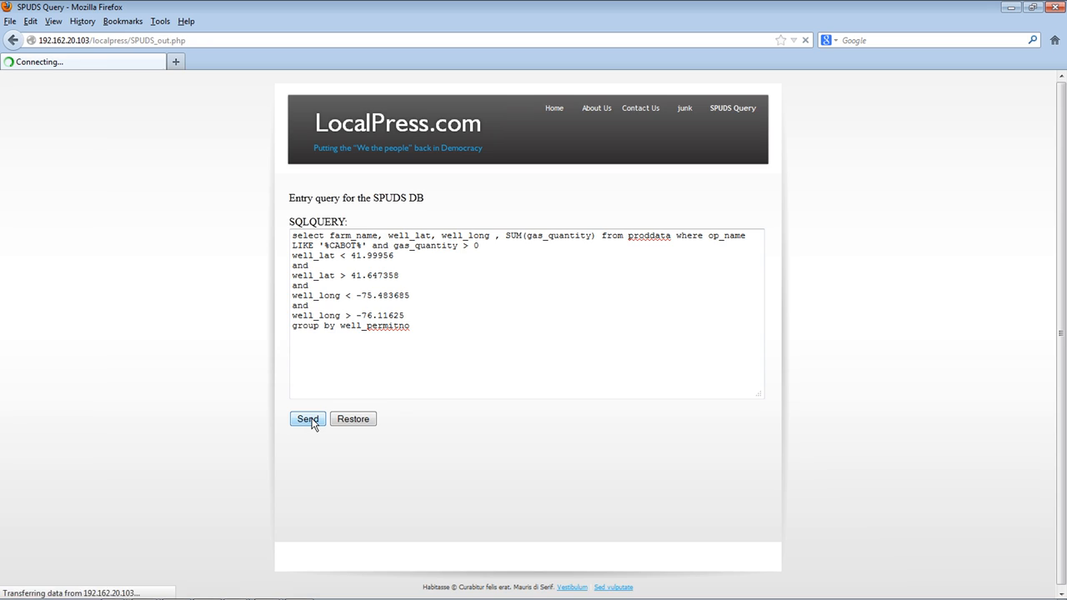
left_click(307, 419)
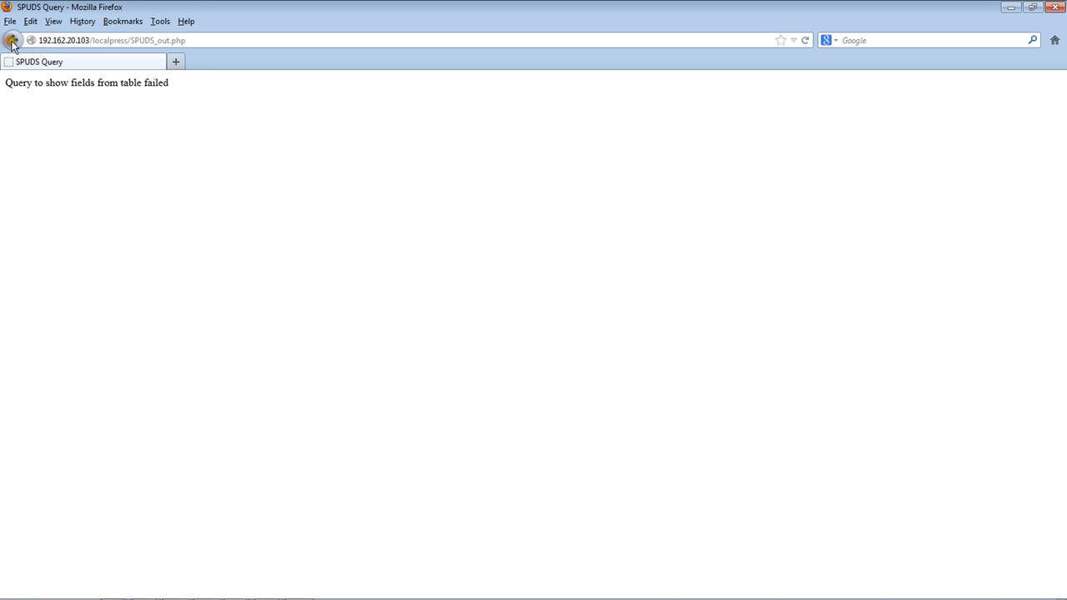
left_click(12, 40)
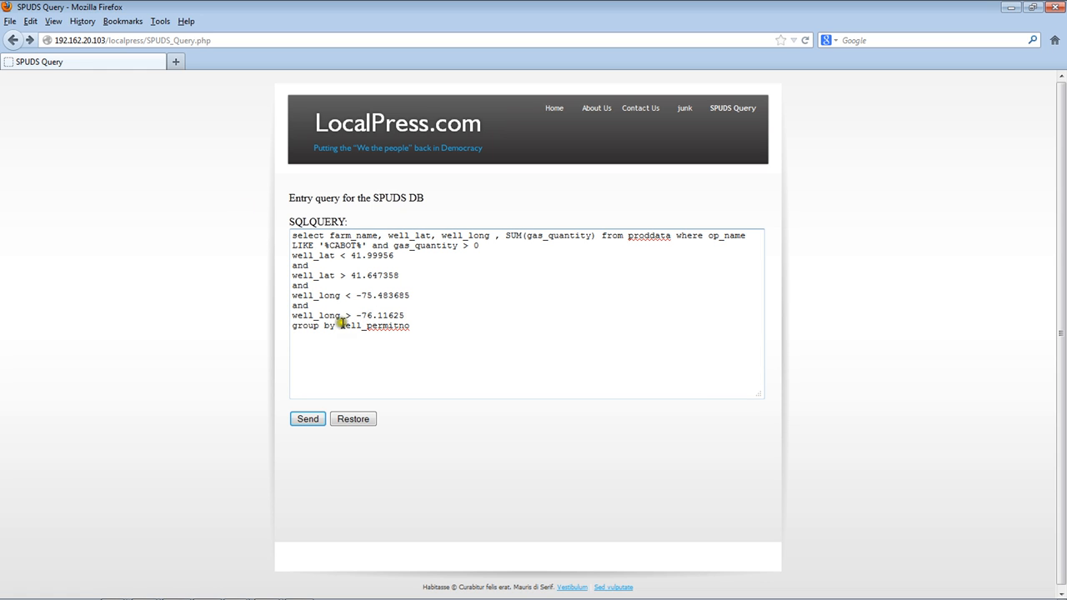
mouse_move(362, 278)
type("and")
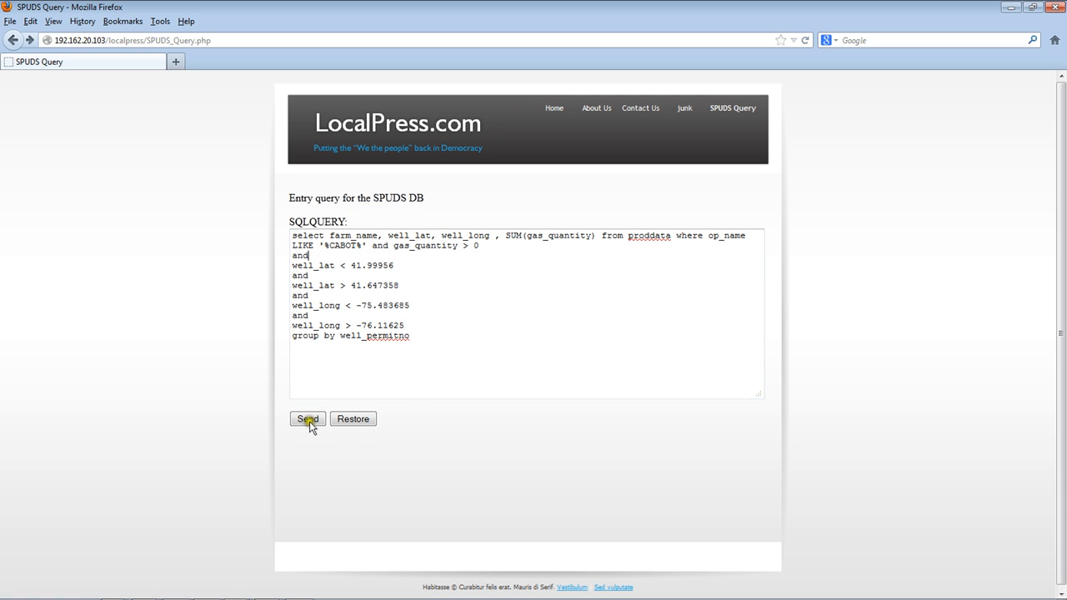
left_click(308, 419)
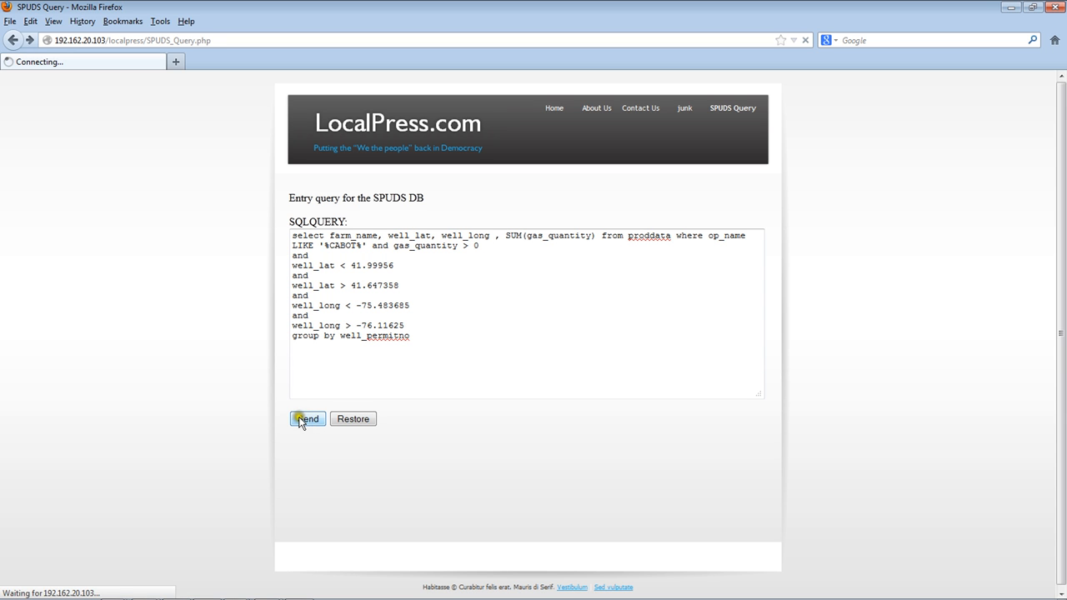
left_click(306, 418)
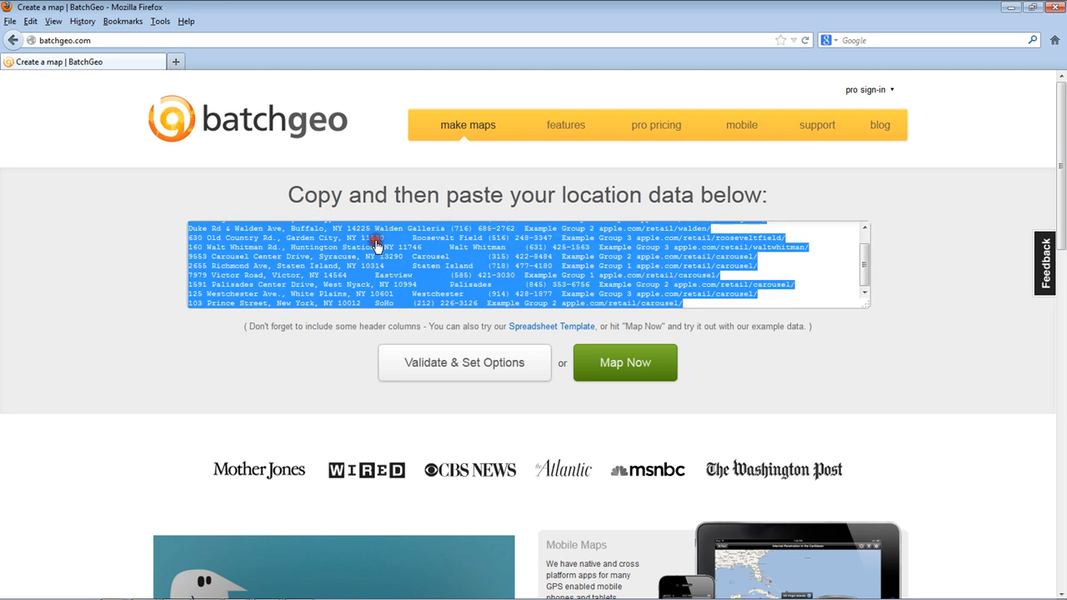
- Paste the 228 well result rows into BatchGeo and reveal the advanced options
left_click(525, 266)
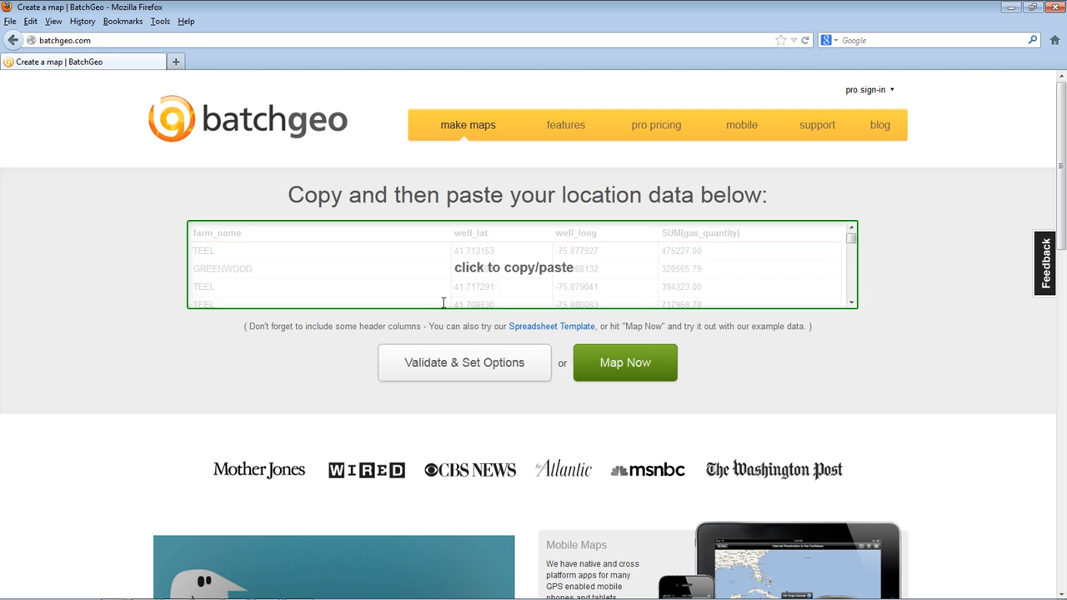
mouse_move(803, 280)
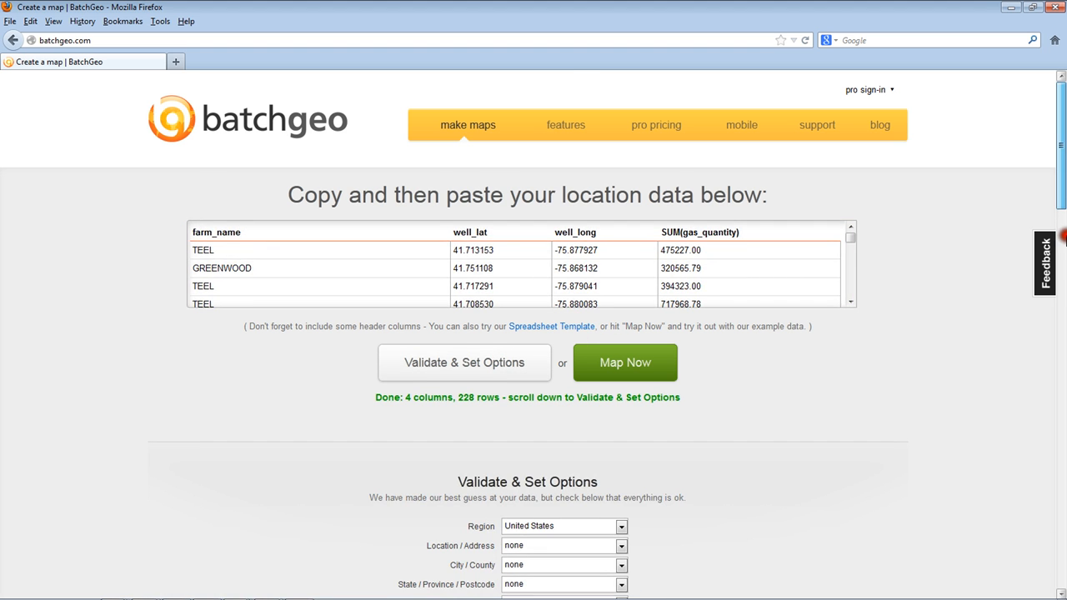
scroll("down", 3)
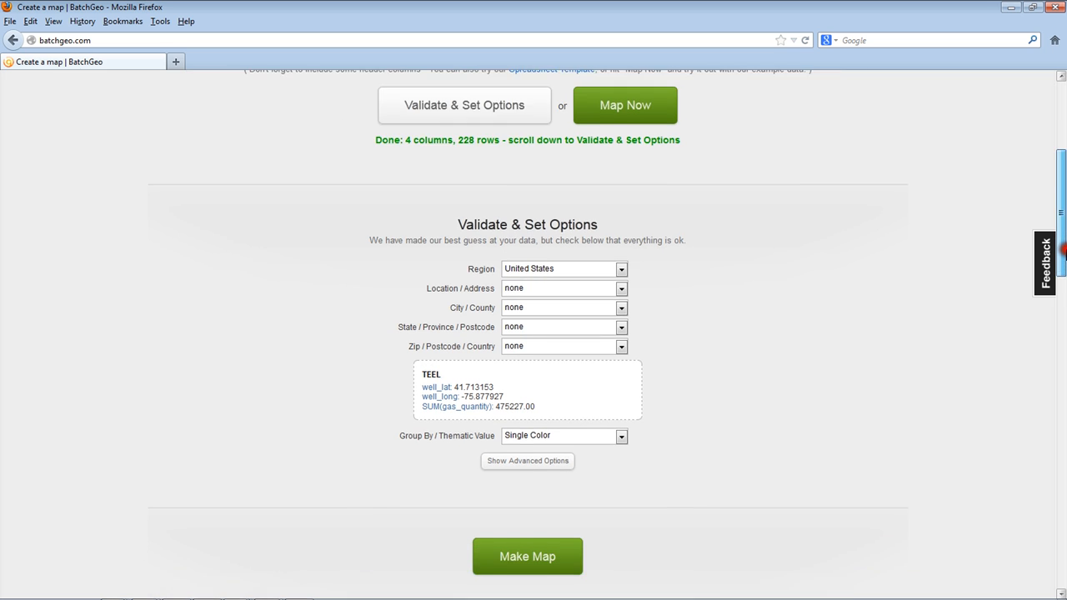
scroll("down", 3)
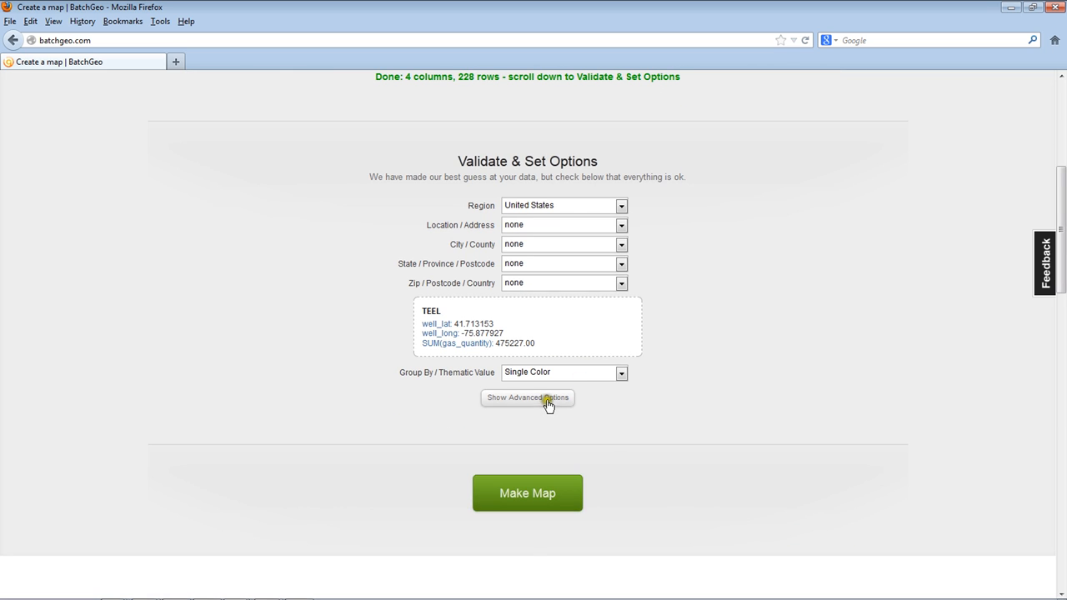
left_click(527, 398)
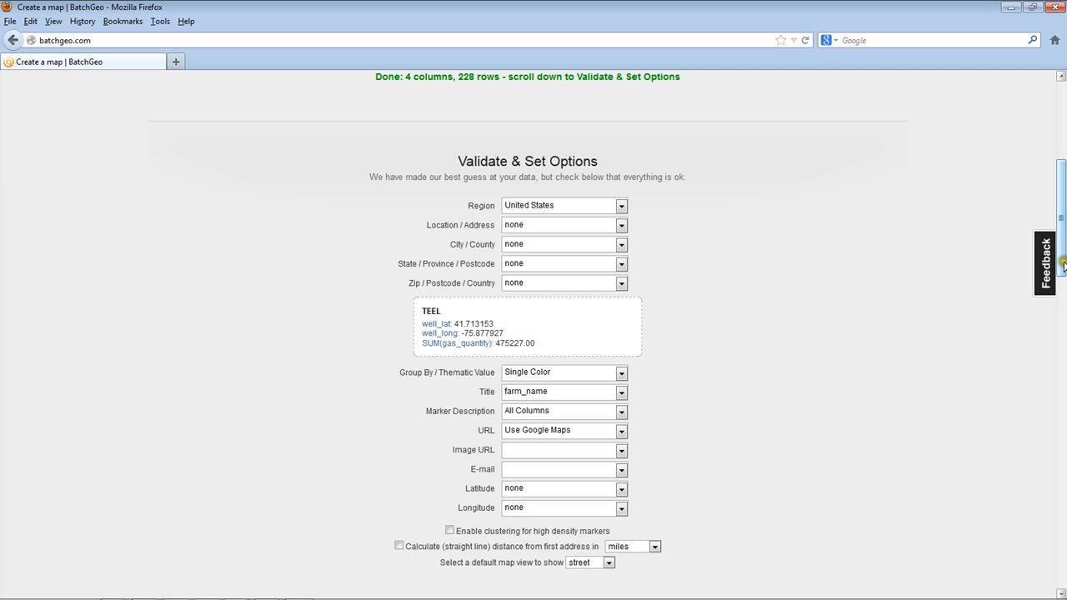
- Set Latitude to well_lat, Longitude to well_long, and Group By to SUM(gas_quantity)
scroll("down", 3)
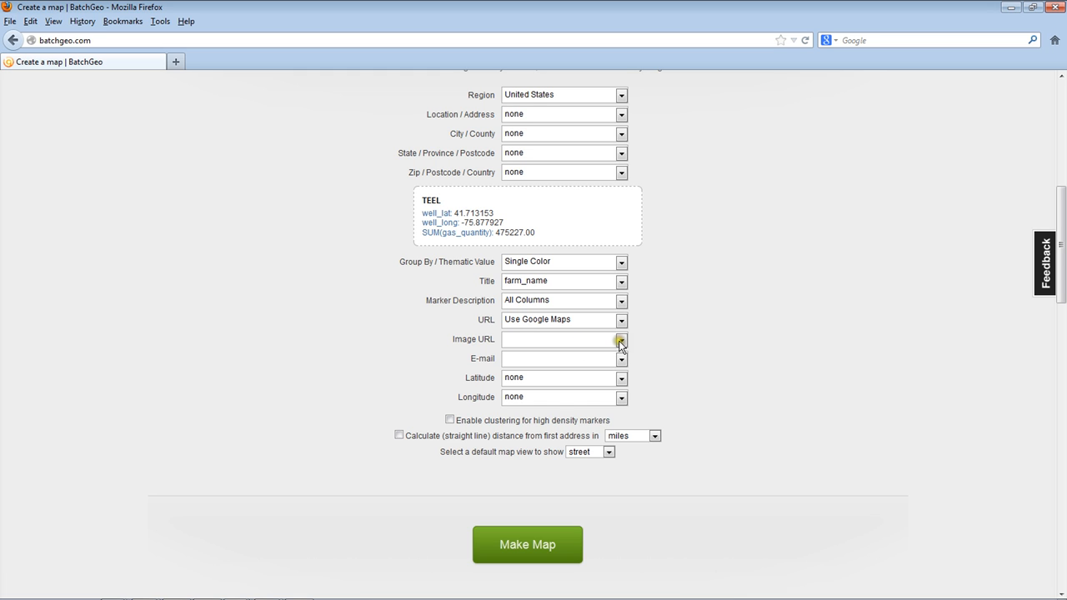
mouse_move(556, 358)
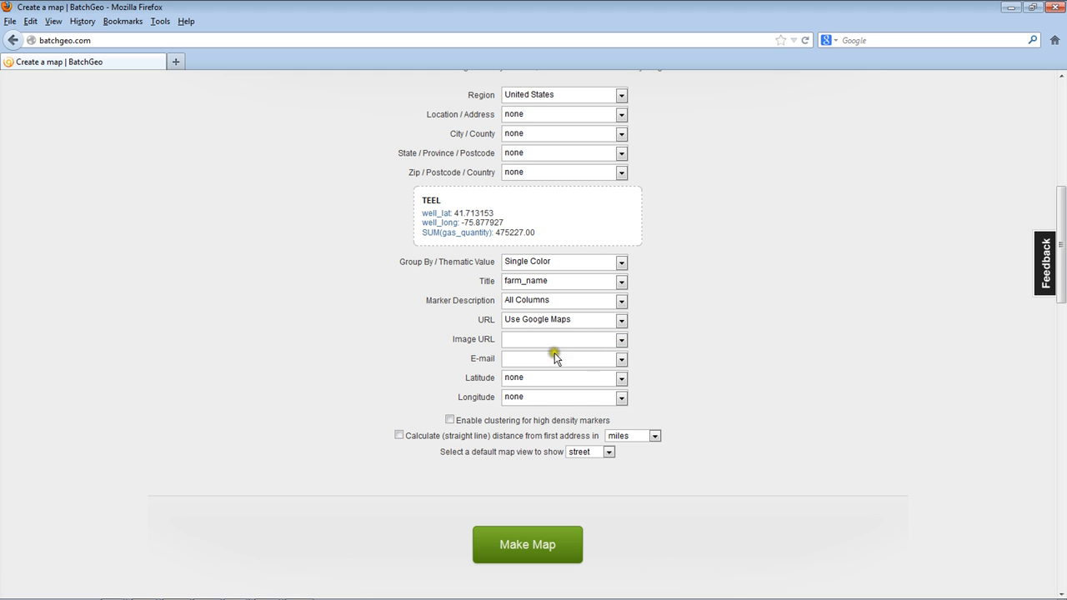
mouse_move(623, 383)
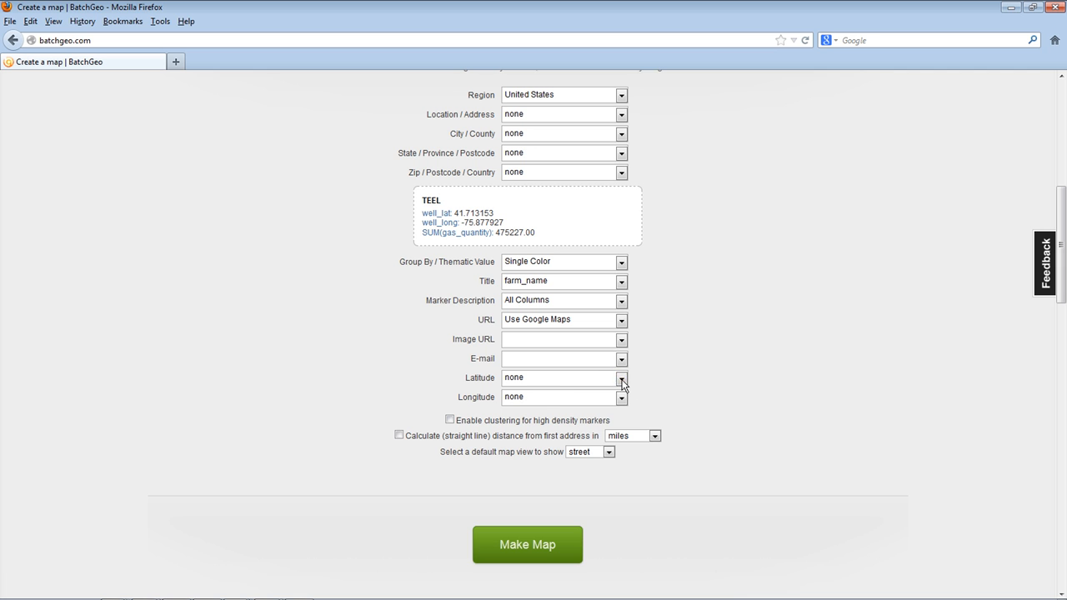
left_click(621, 378)
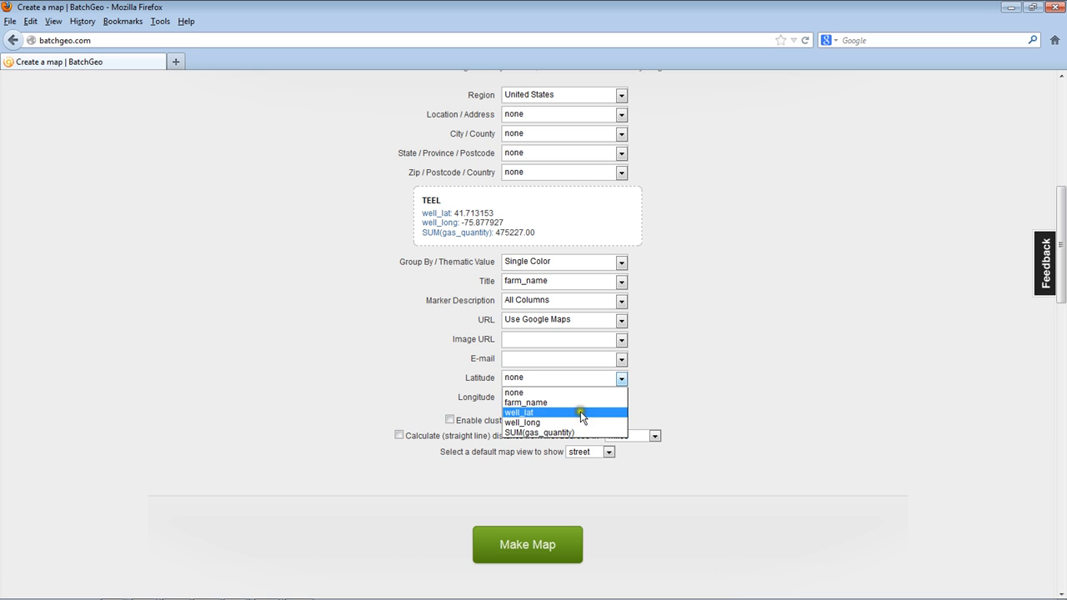
left_click(519, 412)
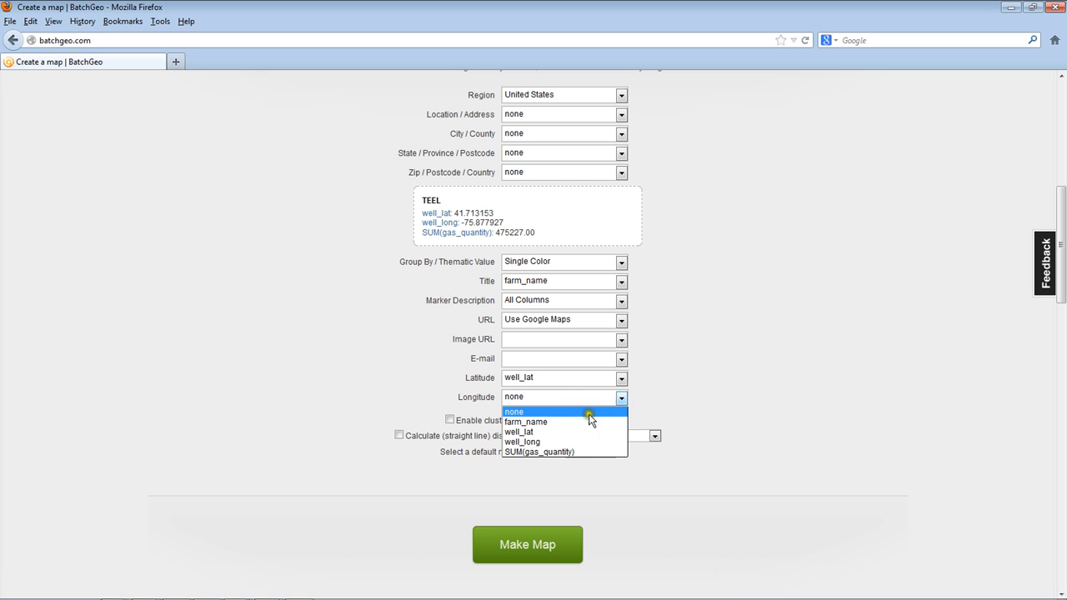
left_click(523, 442)
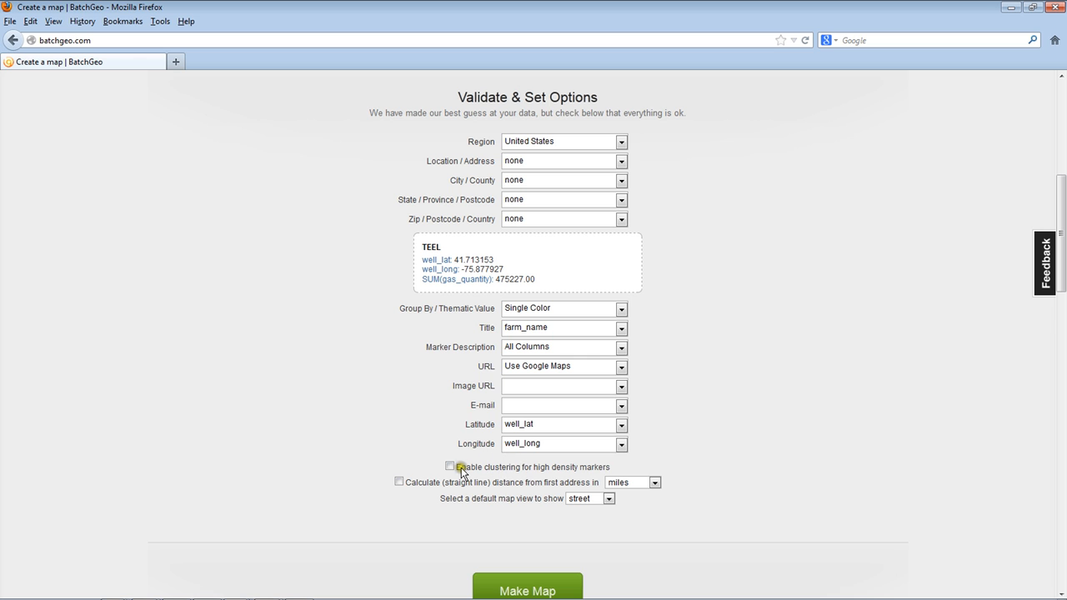
mouse_move(541, 212)
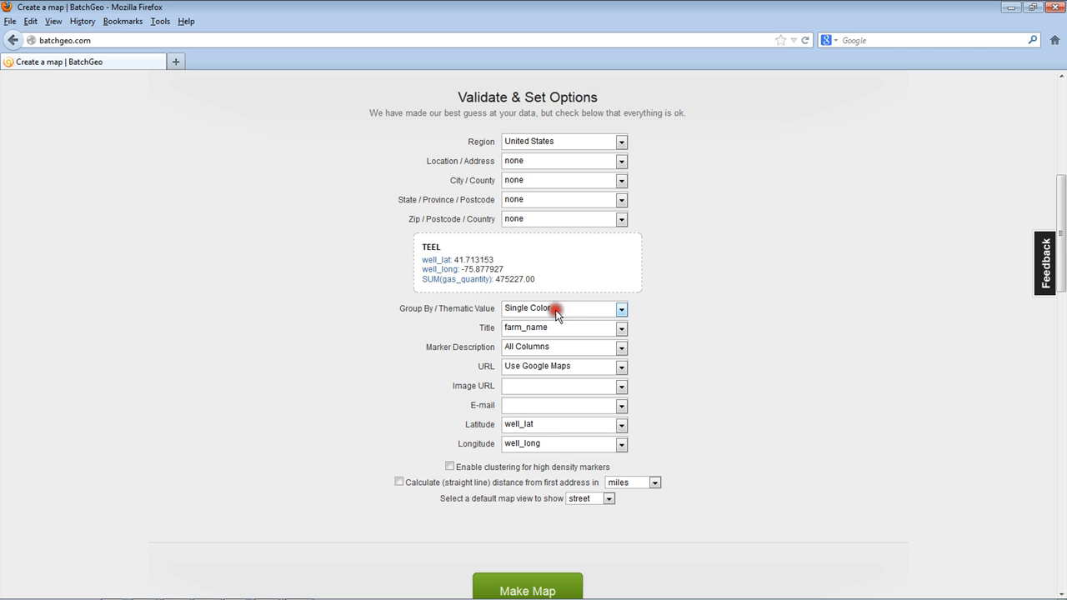
left_click(621, 308)
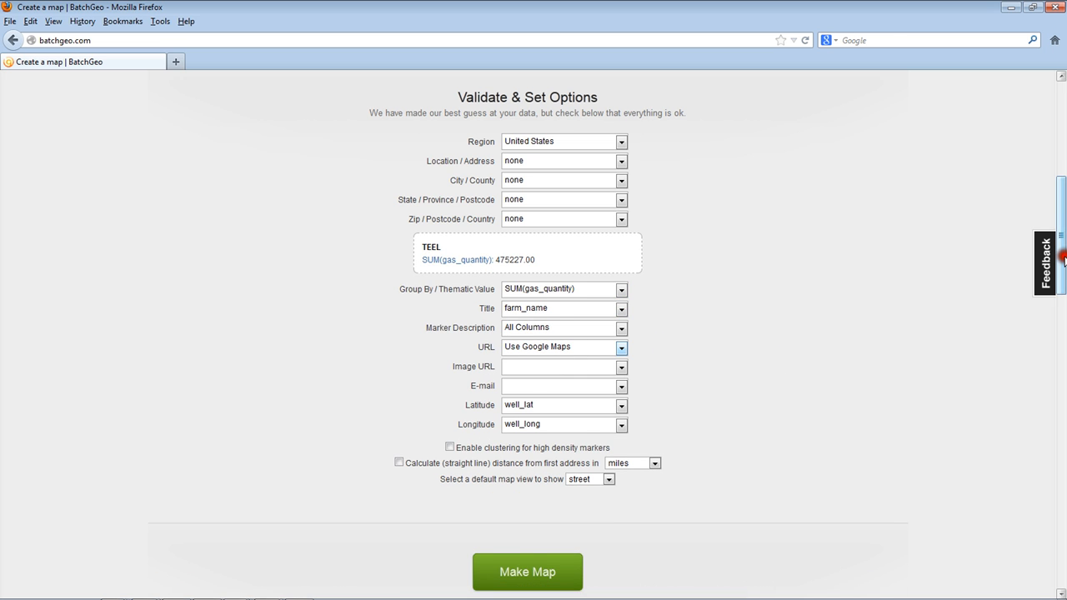
scroll("down", 3)
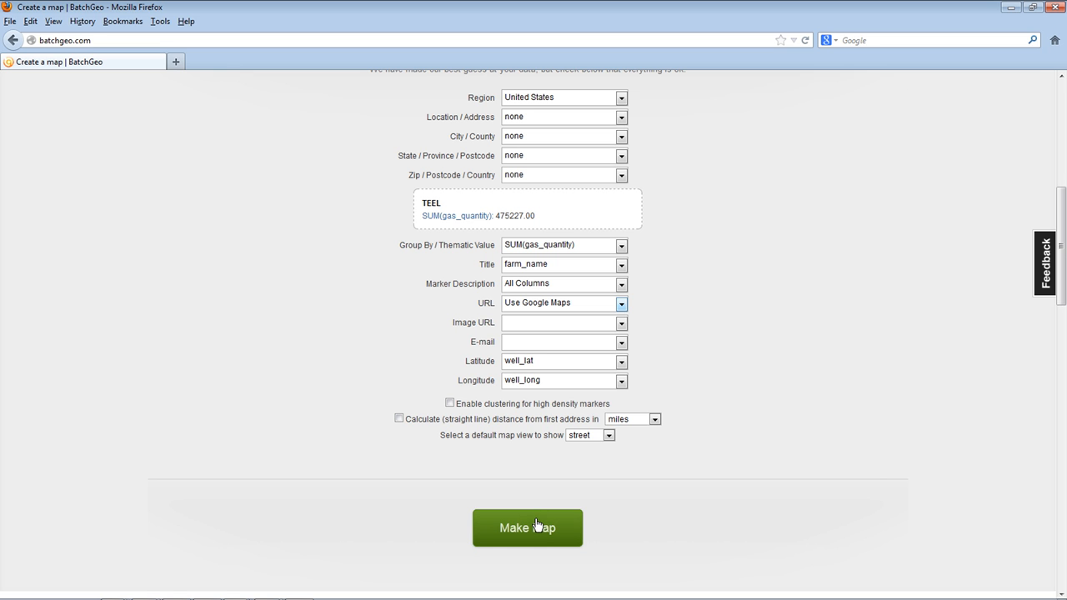
- Make the colour-coded gas map of 228 wells near Montrose, then return to results
left_click(527, 527)
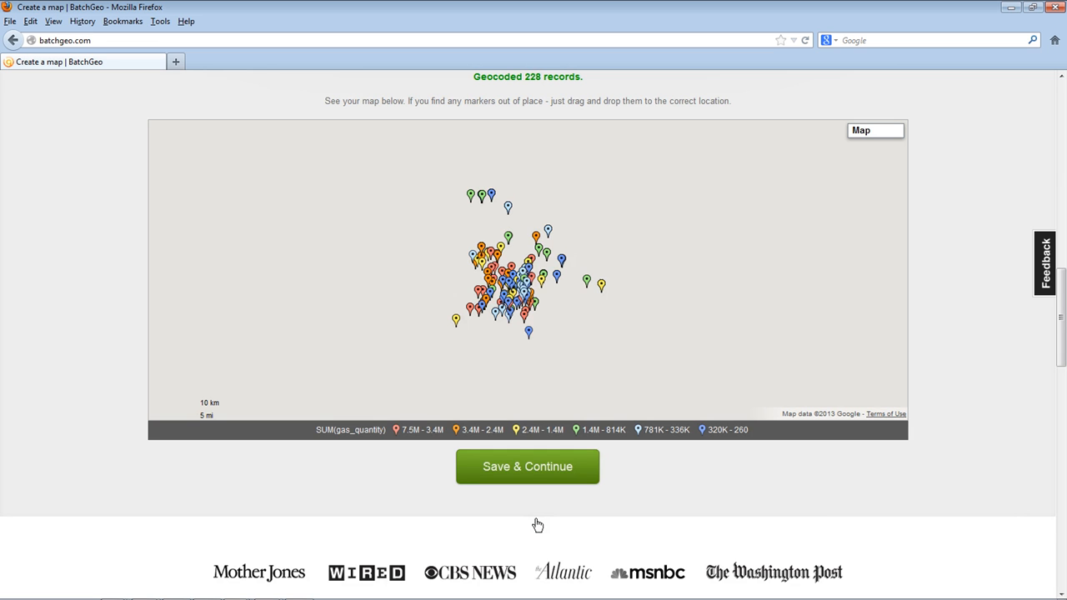
mouse_move(443, 248)
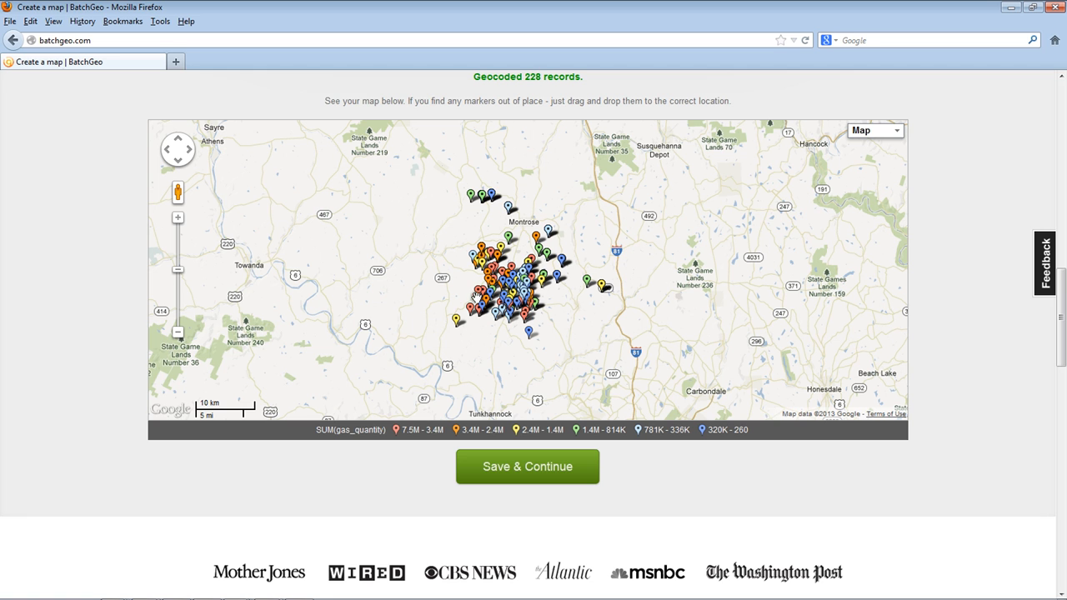
mouse_move(509, 213)
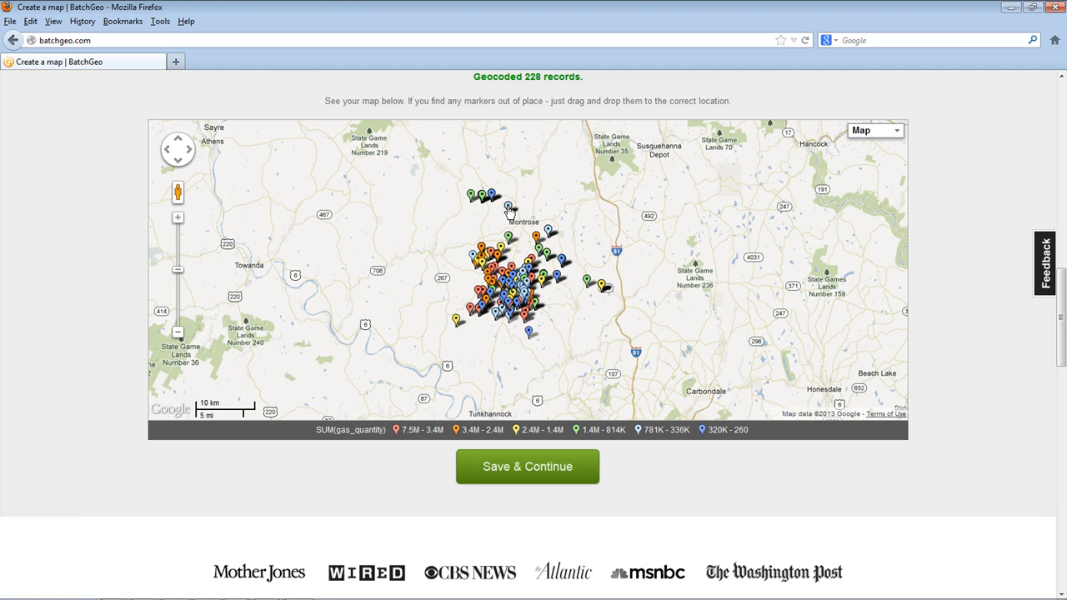
left_click(509, 210)
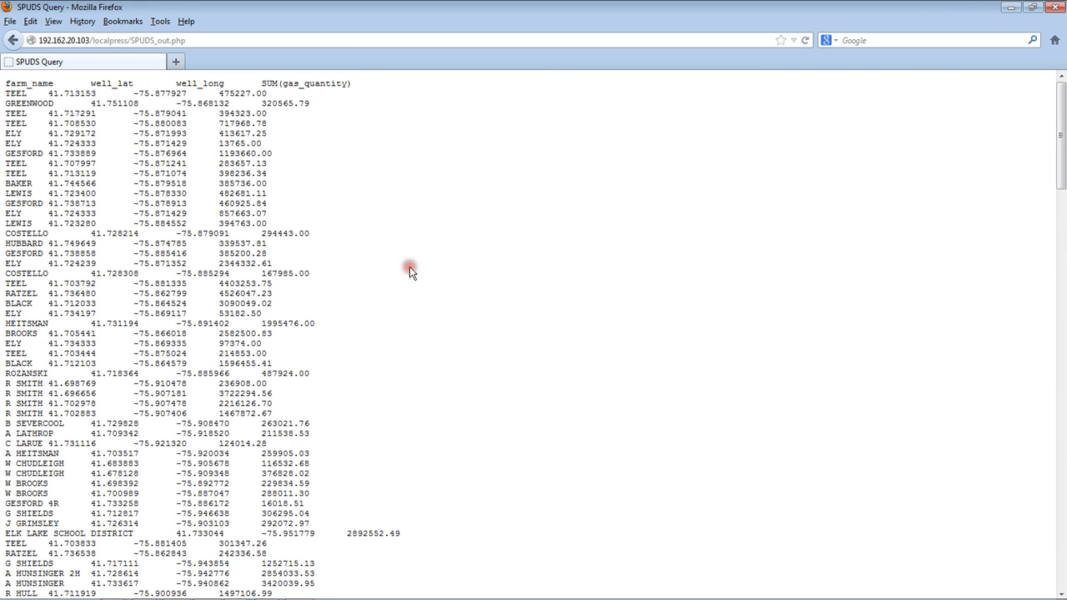
mouse_move(63, 179)
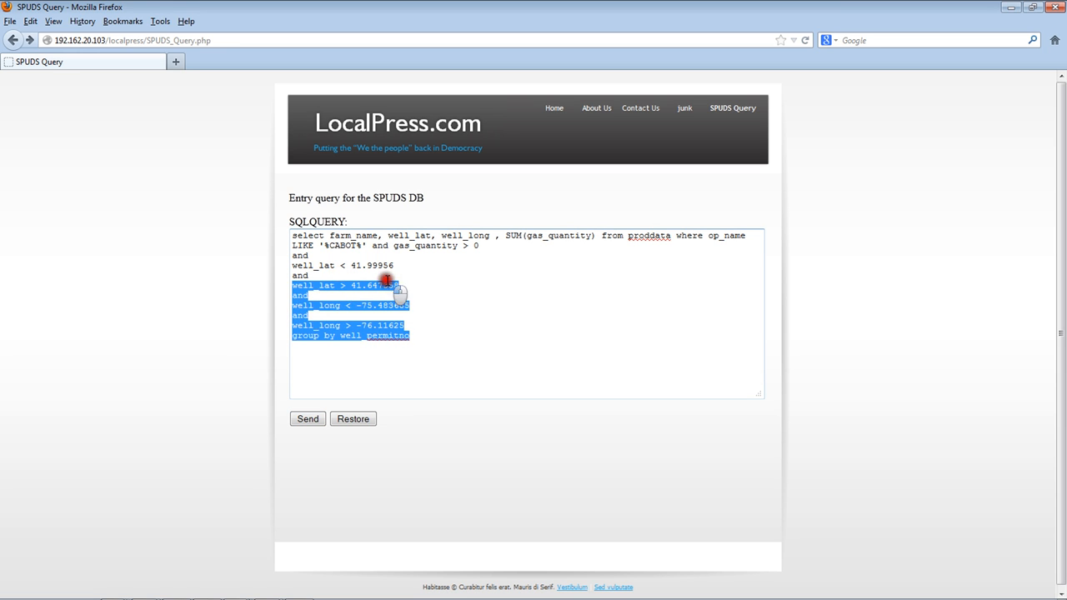
- Select the waste query's lines from well_lat > 41.647358 onward
left_click_drag(386, 281, 269, 231)
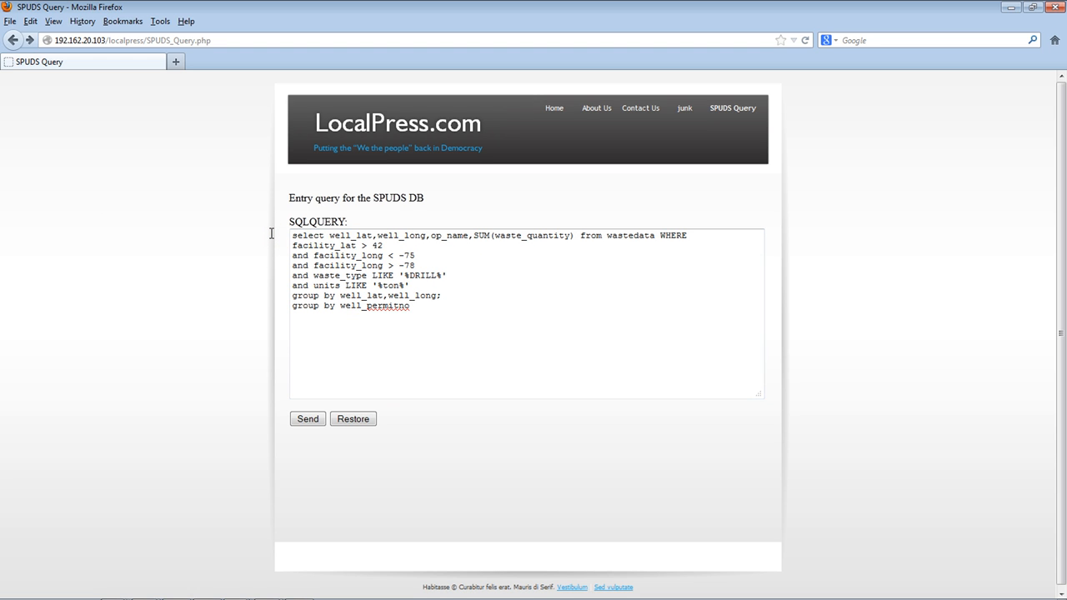
- Add waste_FN after well_long and replace facility_lat > 42 with facility_state = 'NY'
left_click(397, 246)
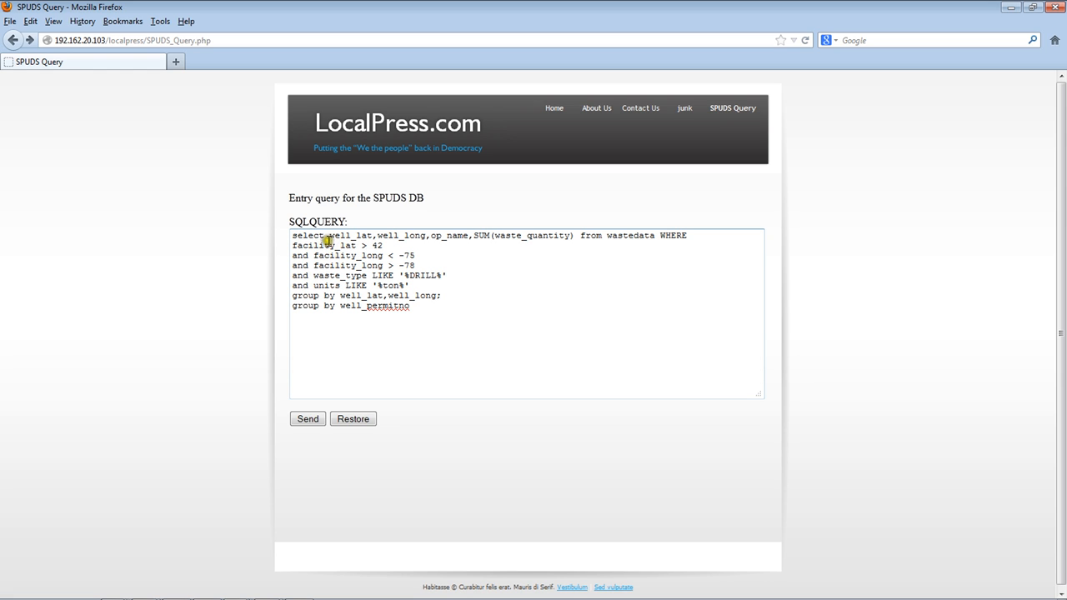
mouse_move(424, 247)
type(",waste_FN")
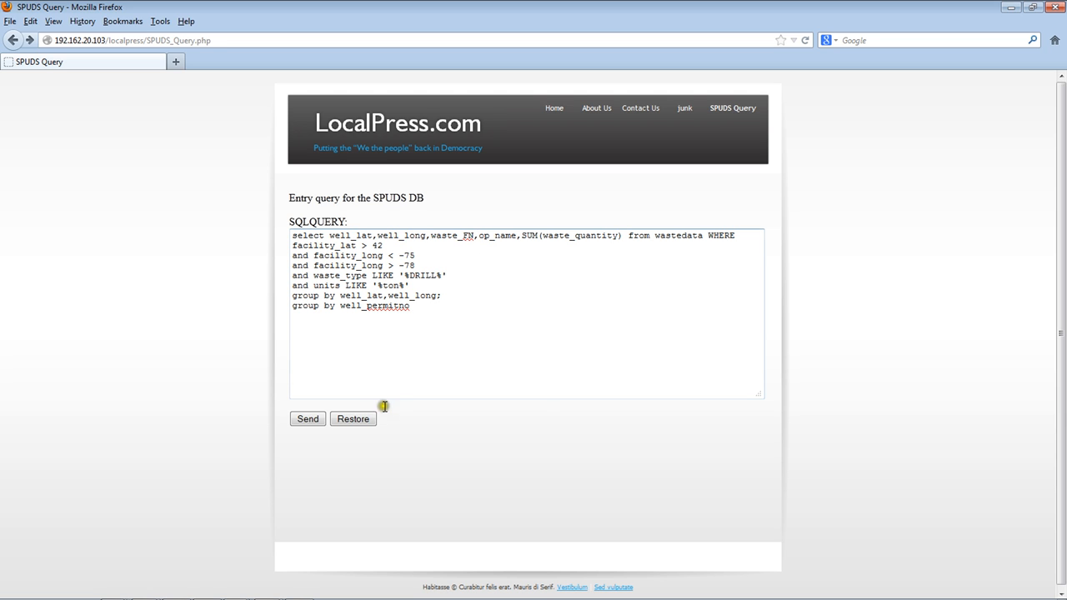
mouse_move(501, 314)
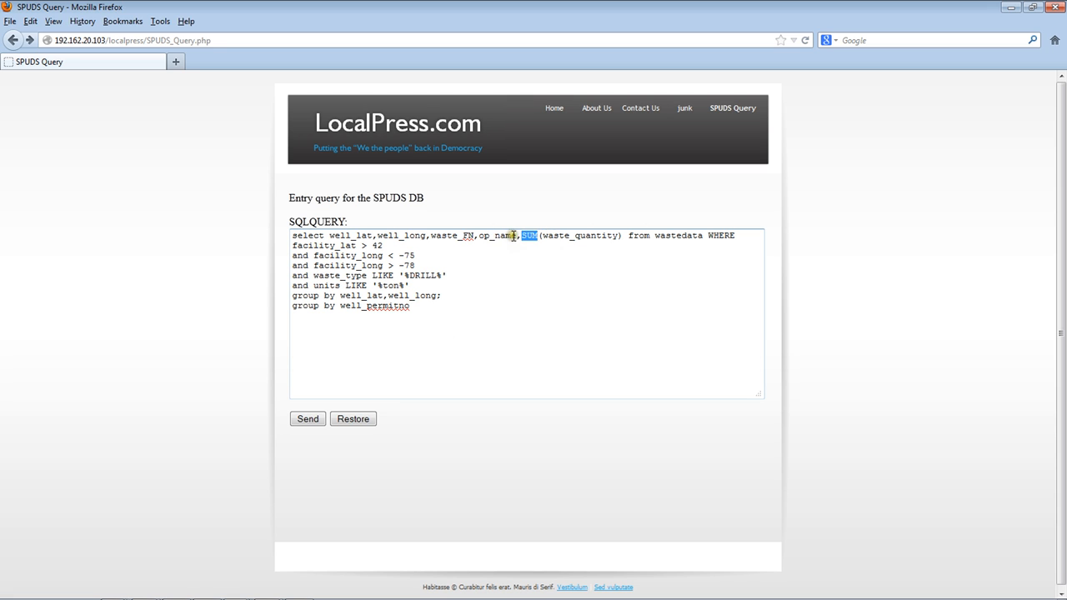
mouse_move(698, 232)
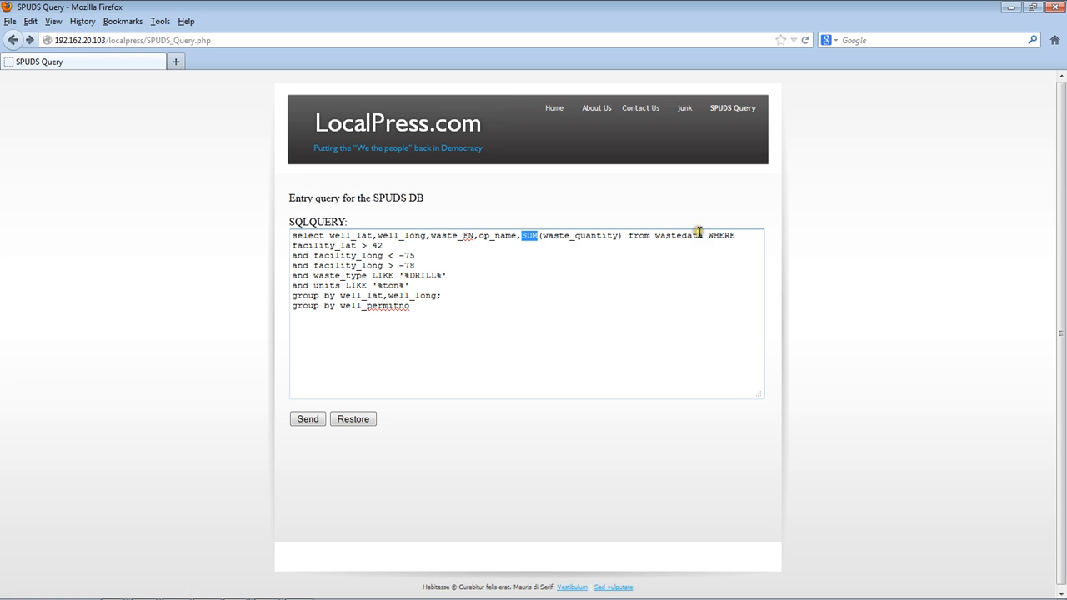
mouse_move(433, 275)
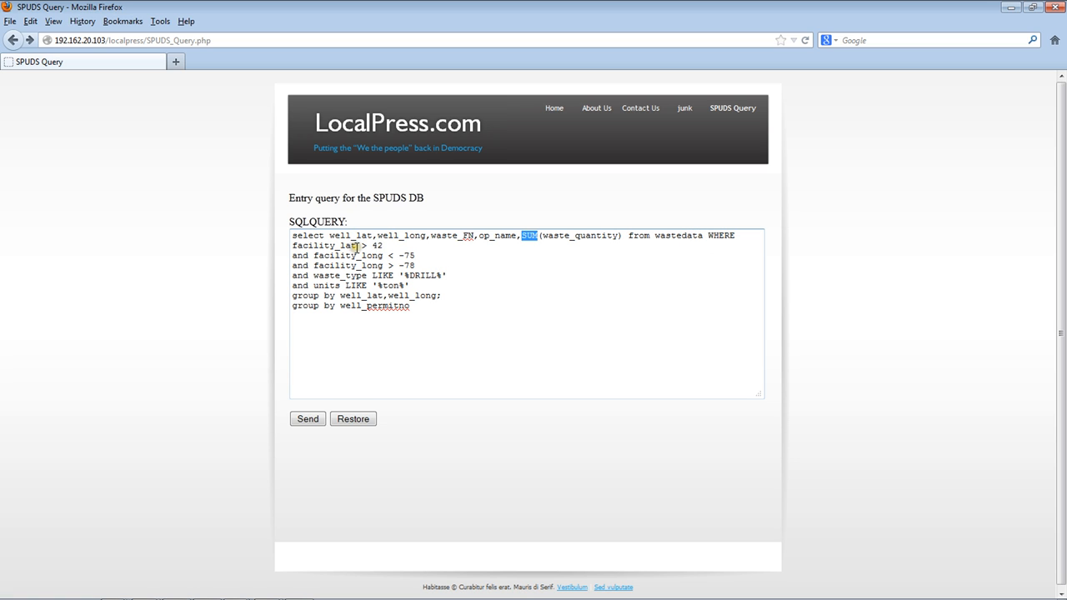
double_click(346, 245)
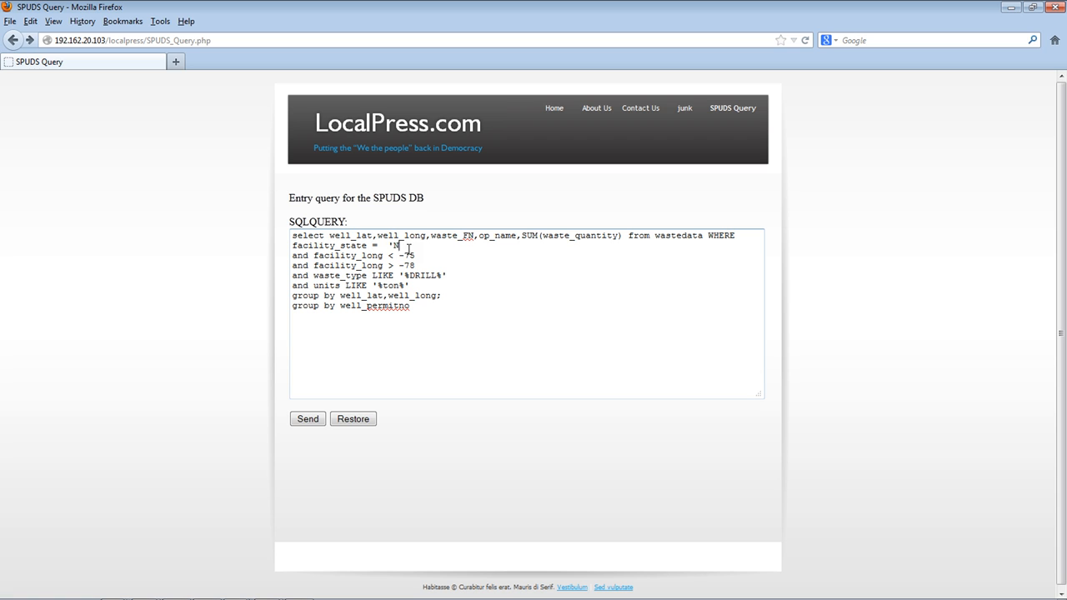
type("Y'")
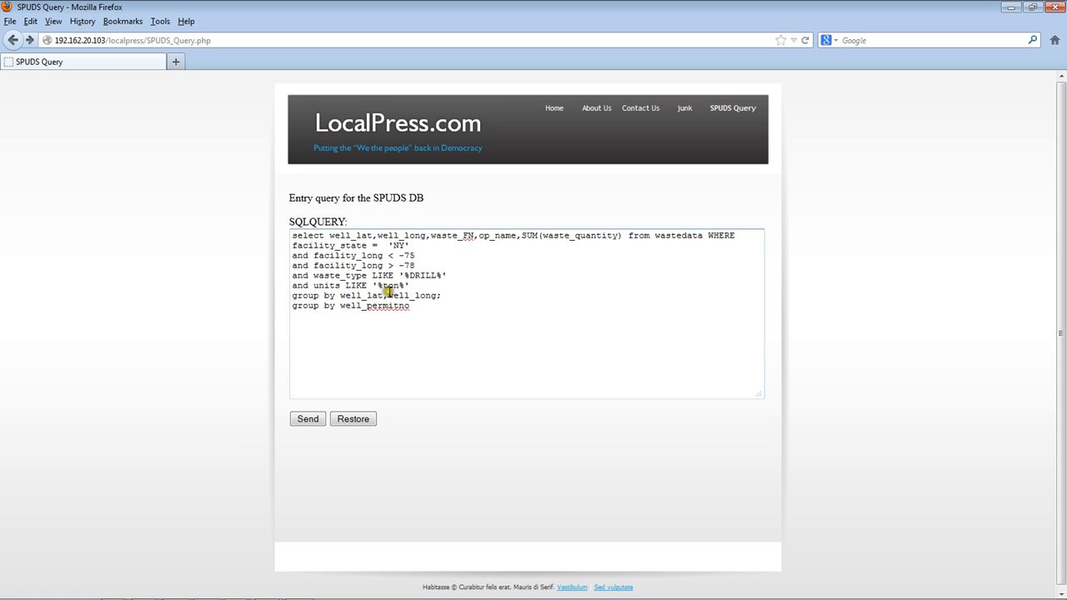
mouse_move(445, 265)
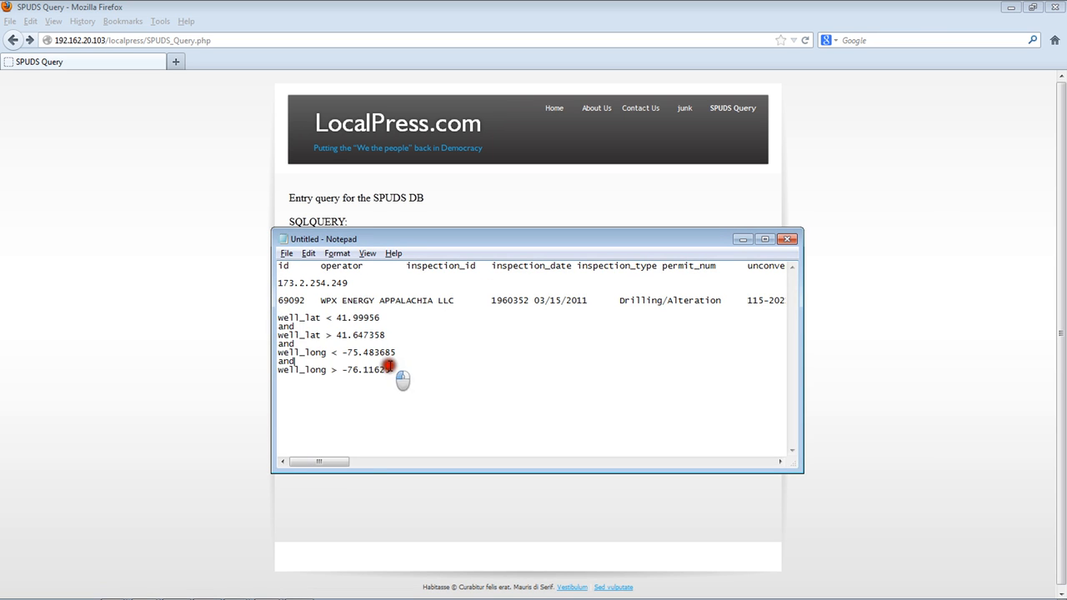
- Paste the Notepad well_lat/well_long bounds over the facility_long lines and delete the lat/long grouping
left_click_drag(277, 317, 390, 369)
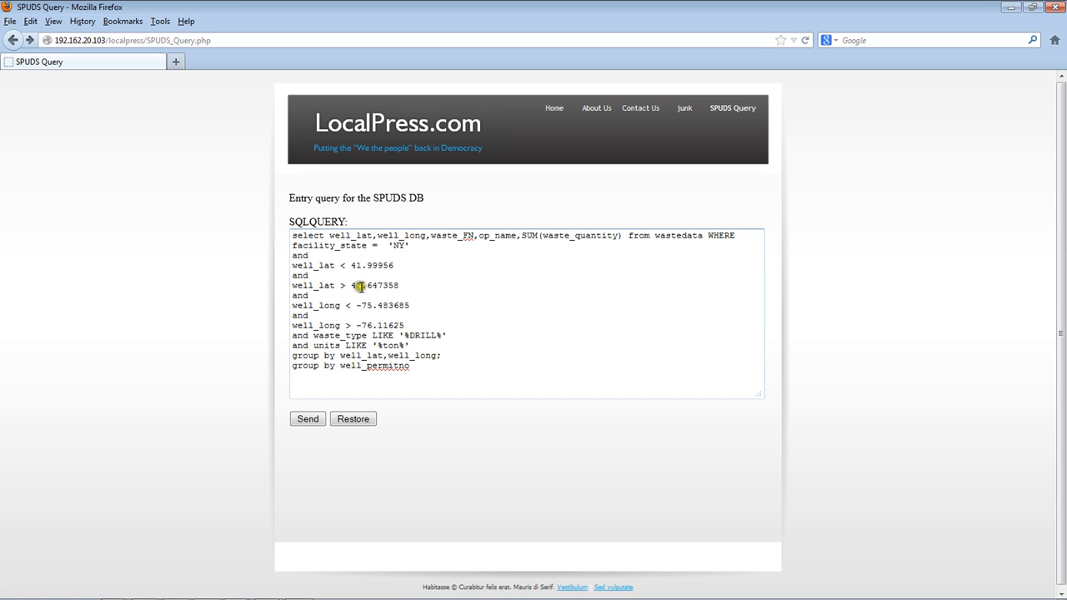
double_click(398, 245)
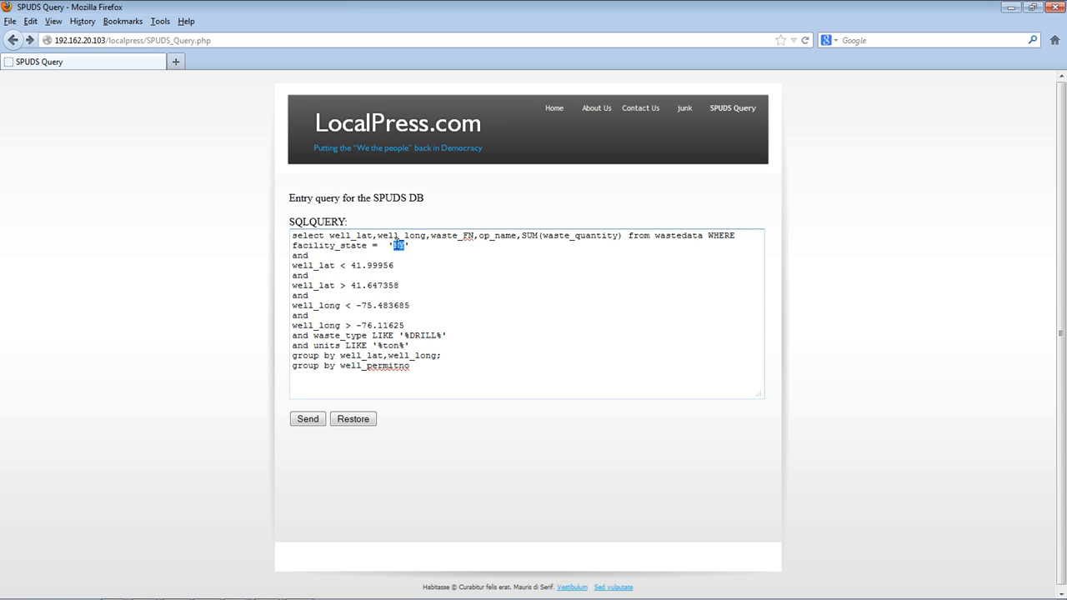
mouse_move(394, 333)
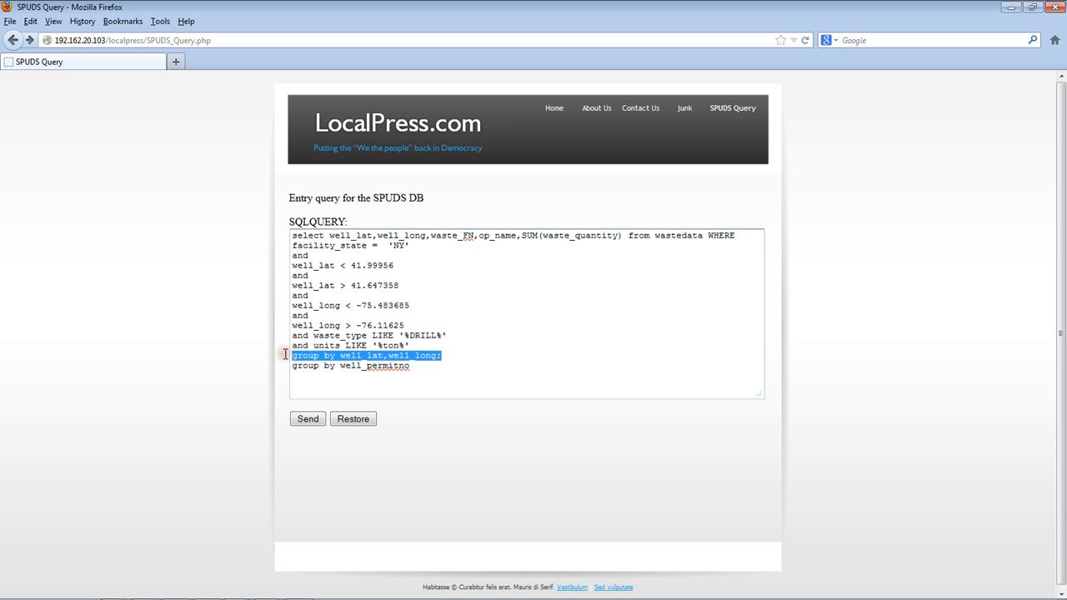
key("Delete")
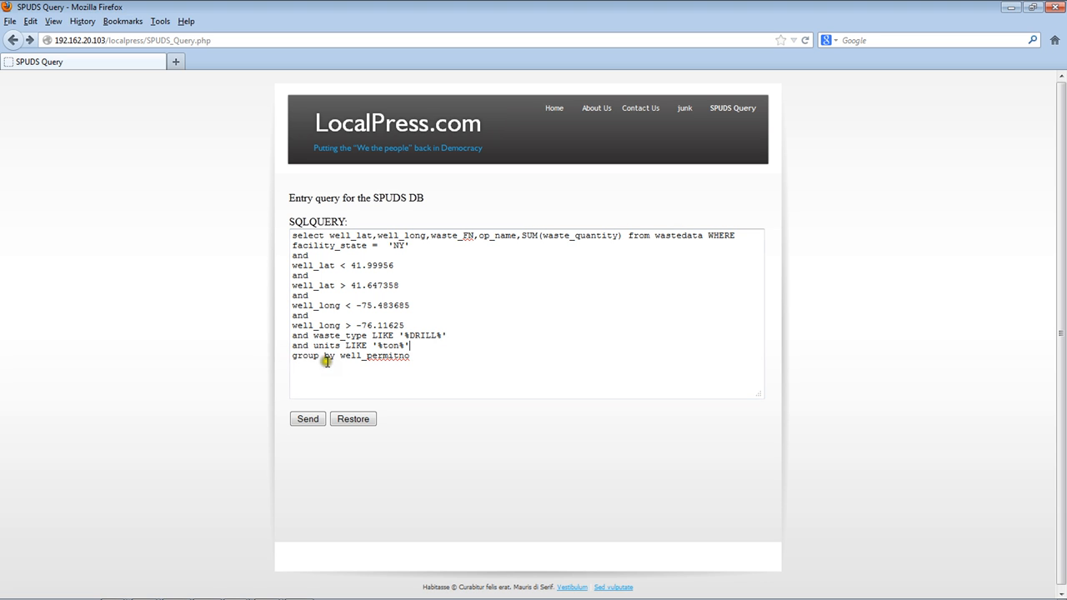
- Send the revised waste query and paste its Cabot well results into BatchGeo's location box
left_click(308, 418)
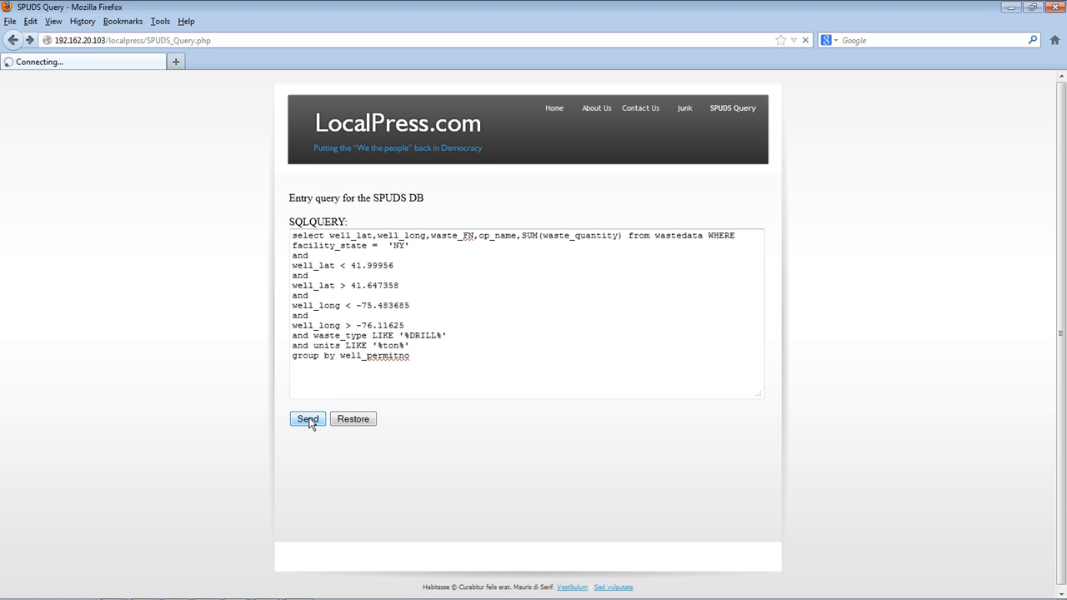
left_click(307, 418)
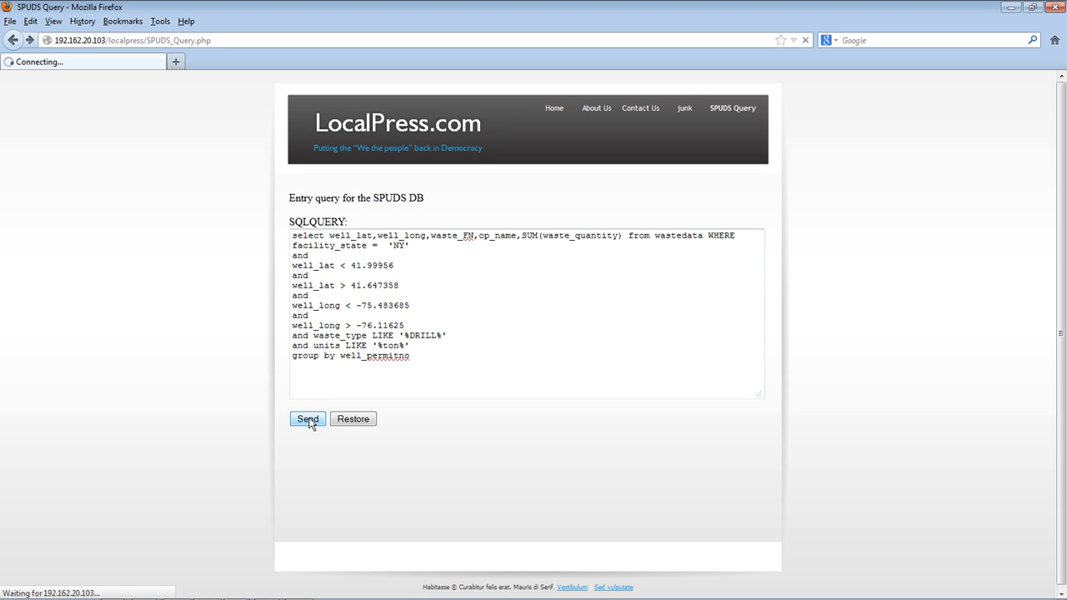
left_click(307, 418)
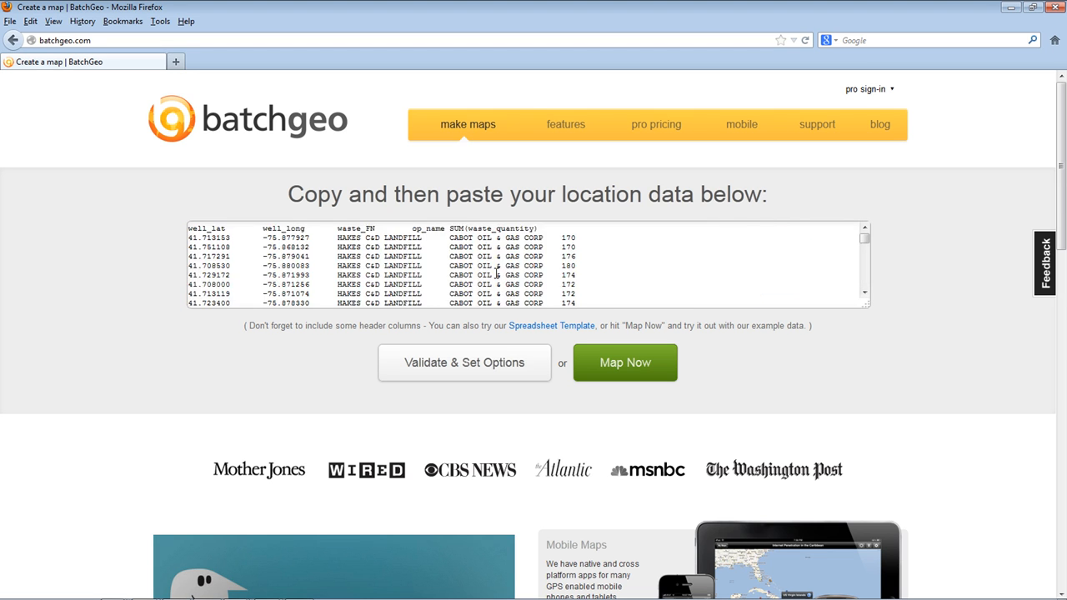
- Validate the pasted waste-shipped well data and reveal BatchGeo's advanced map options
left_click(464, 362)
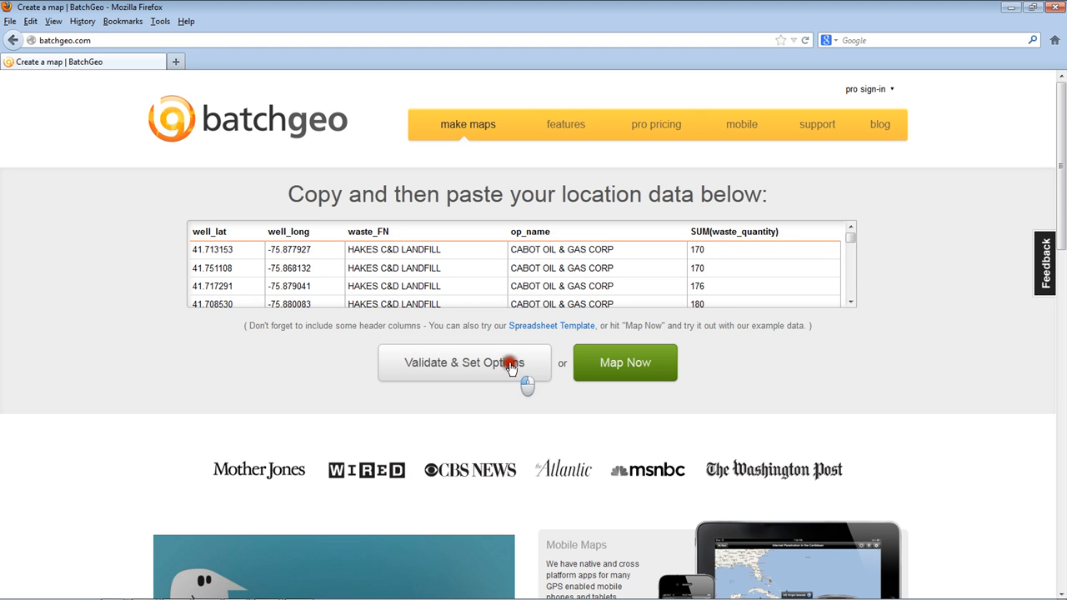
left_click(463, 361)
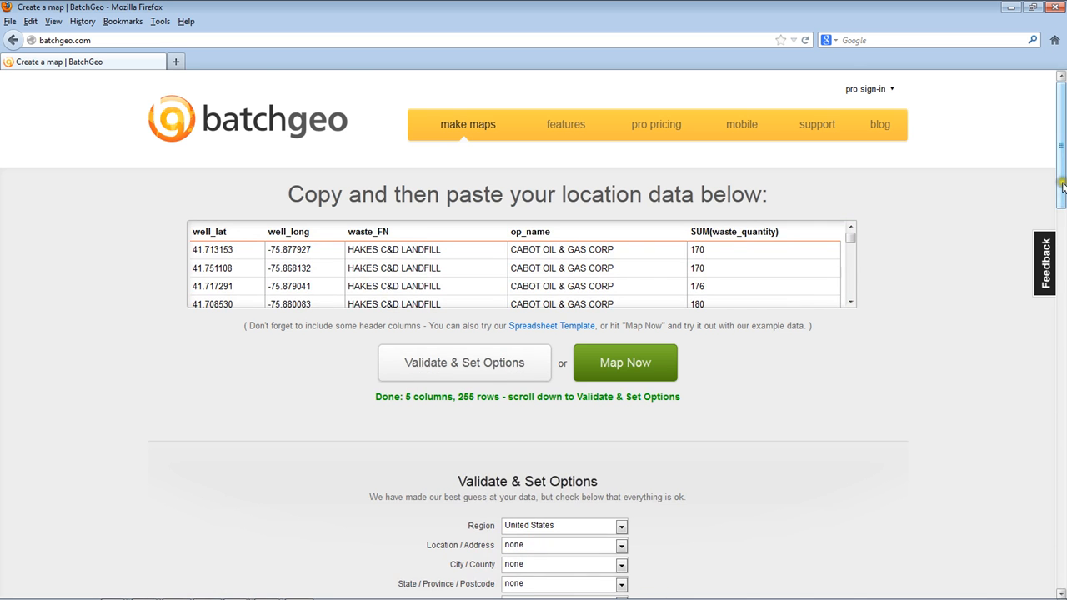
scroll("down", 3)
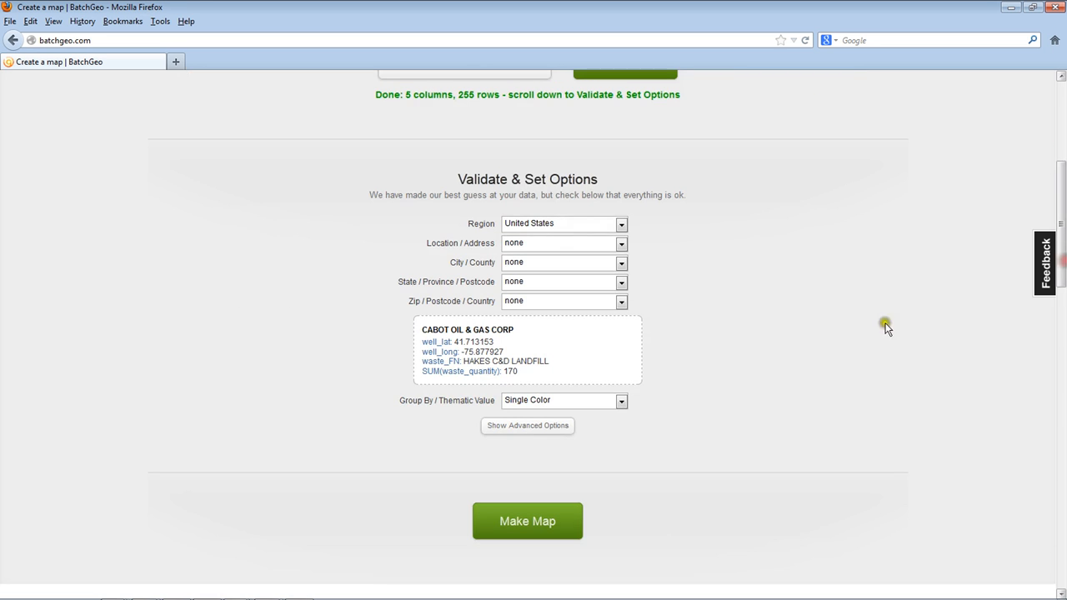
left_click(527, 425)
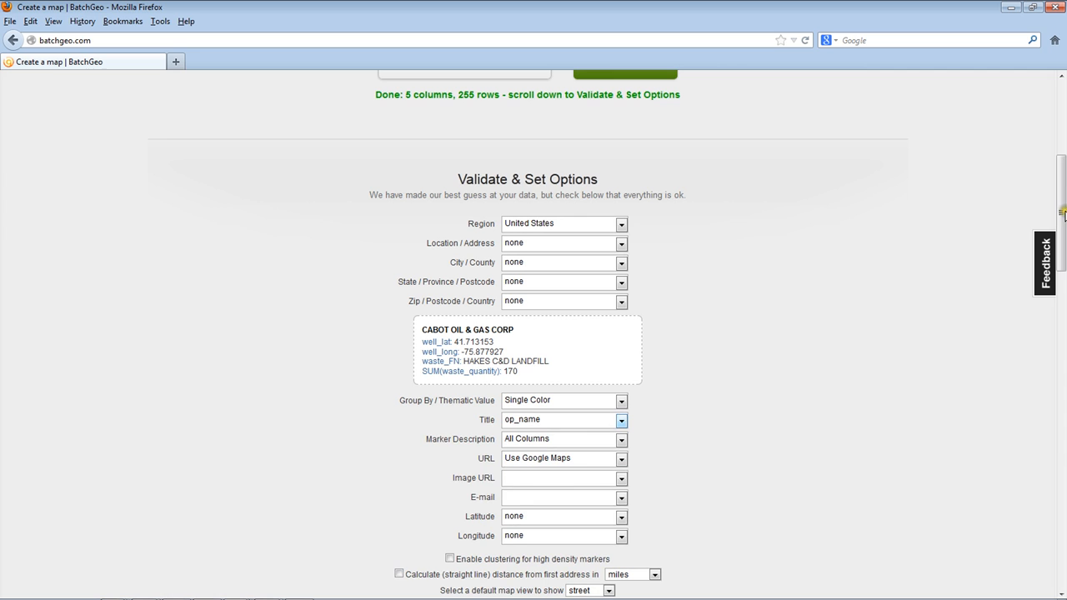
scroll("down", 3)
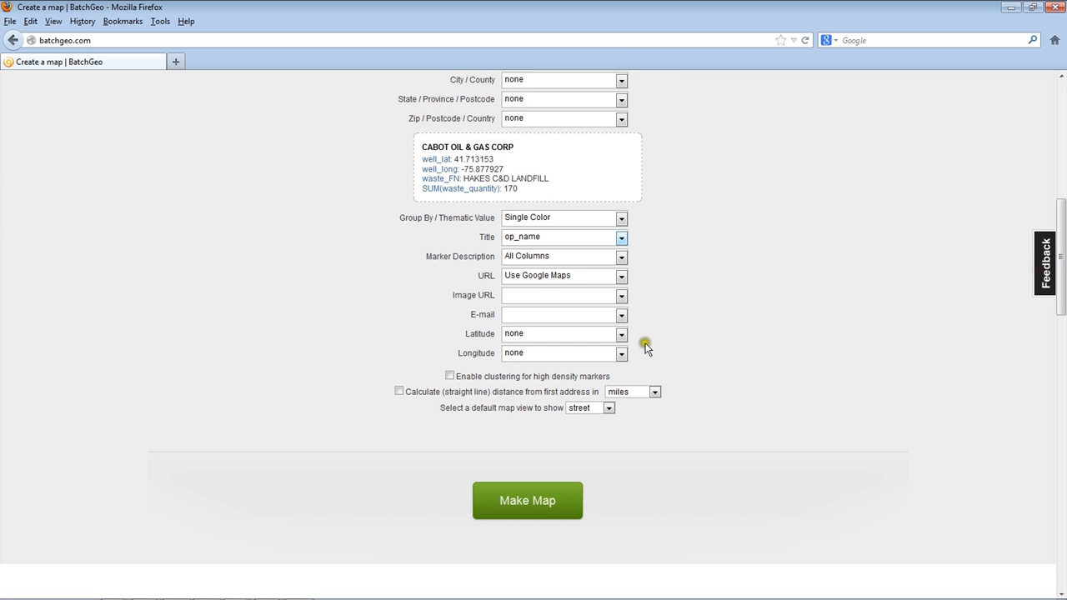
- Map well_lat and well_long, group markers by SUM(waste_quantity), and default to hybrid view
left_click(621, 334)
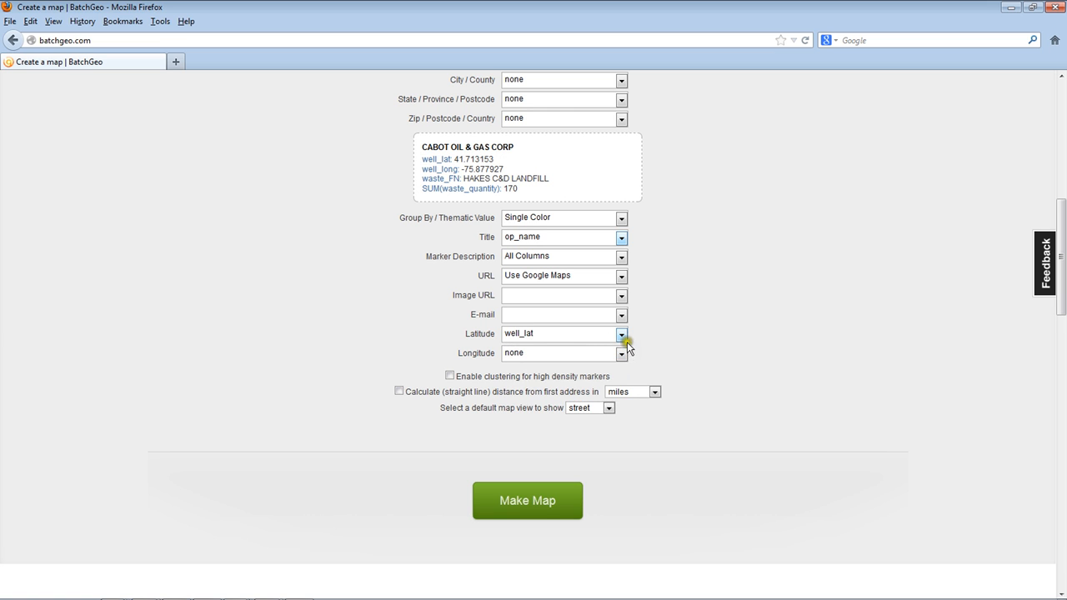
left_click(621, 353)
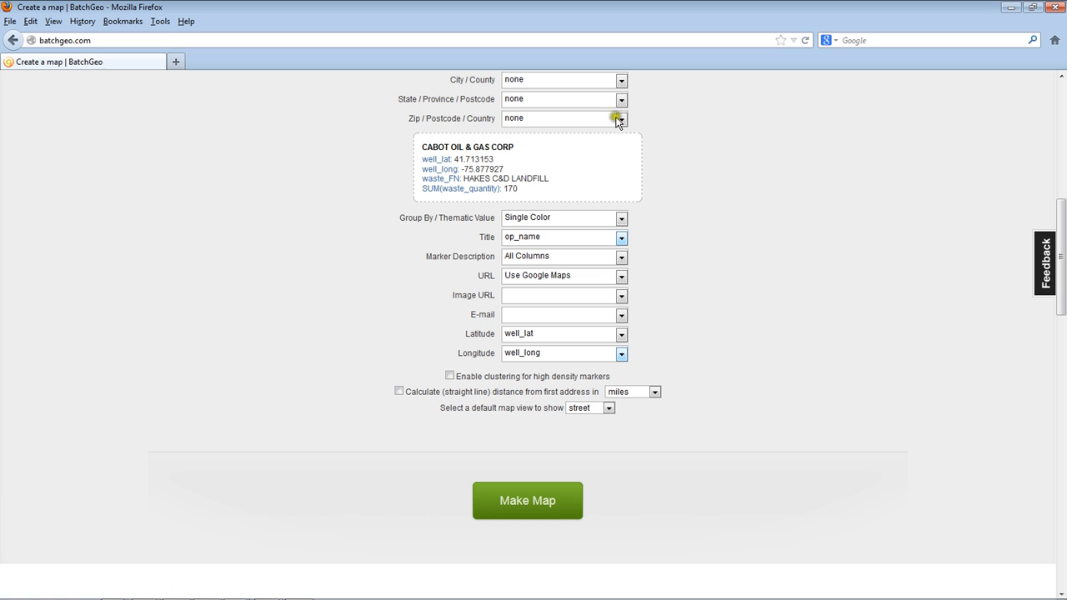
left_click(621, 218)
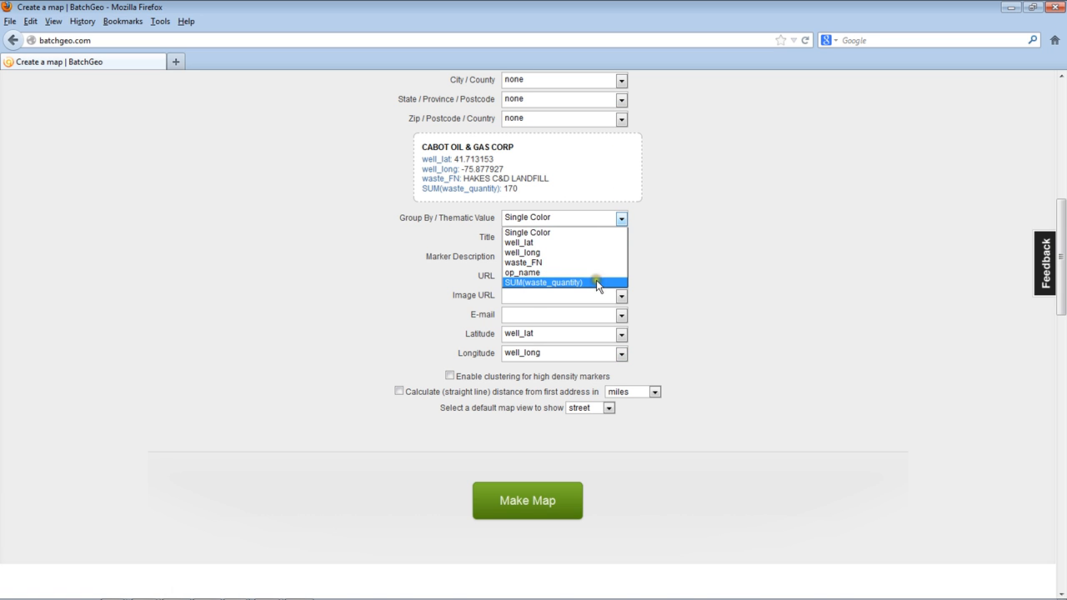
left_click(542, 282)
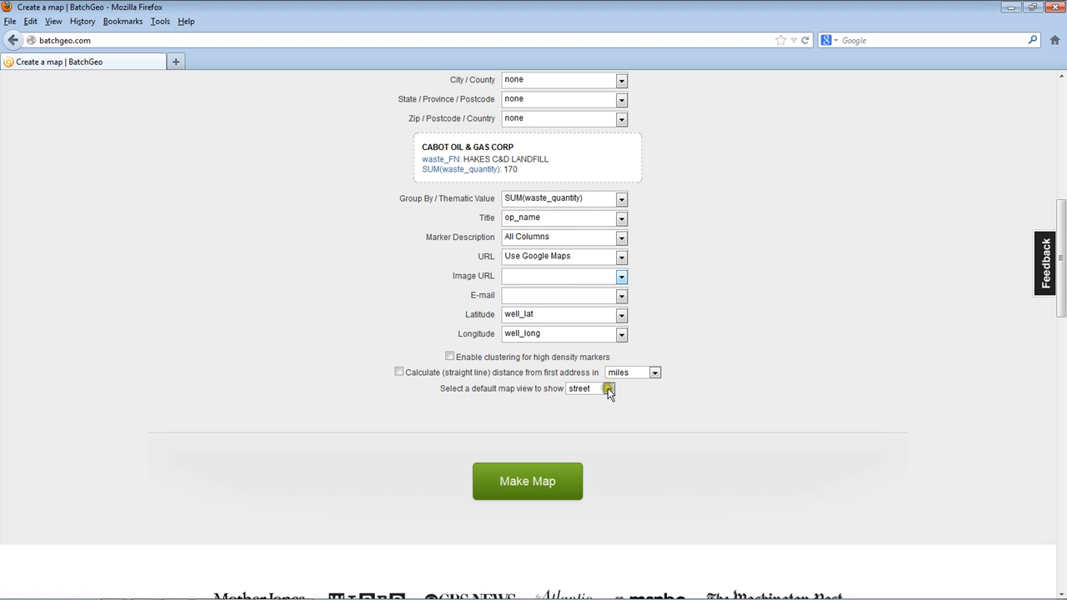
mouse_move(598, 425)
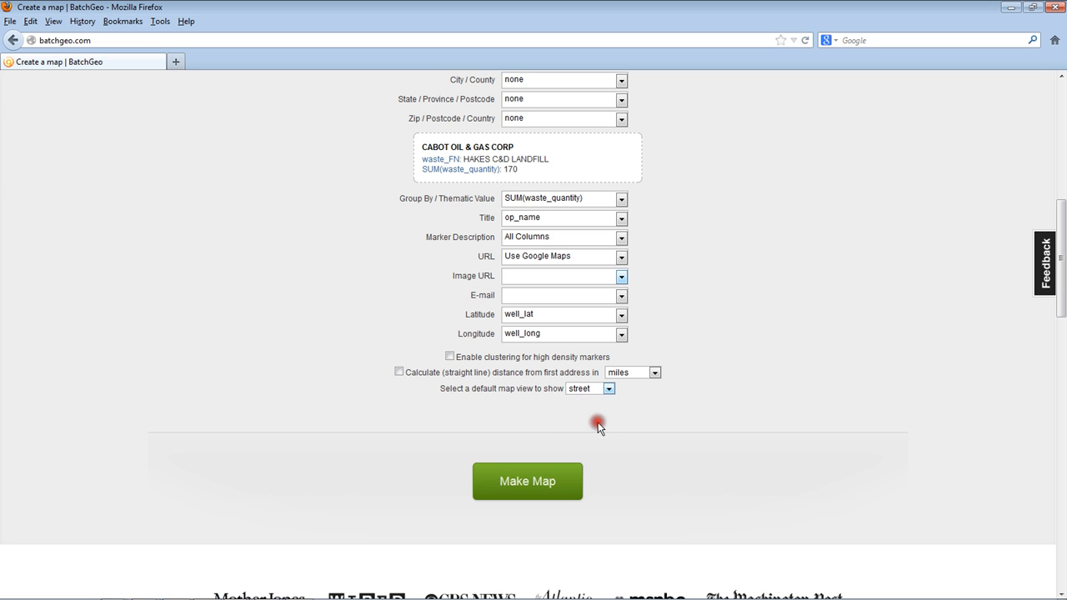
left_click(589, 388)
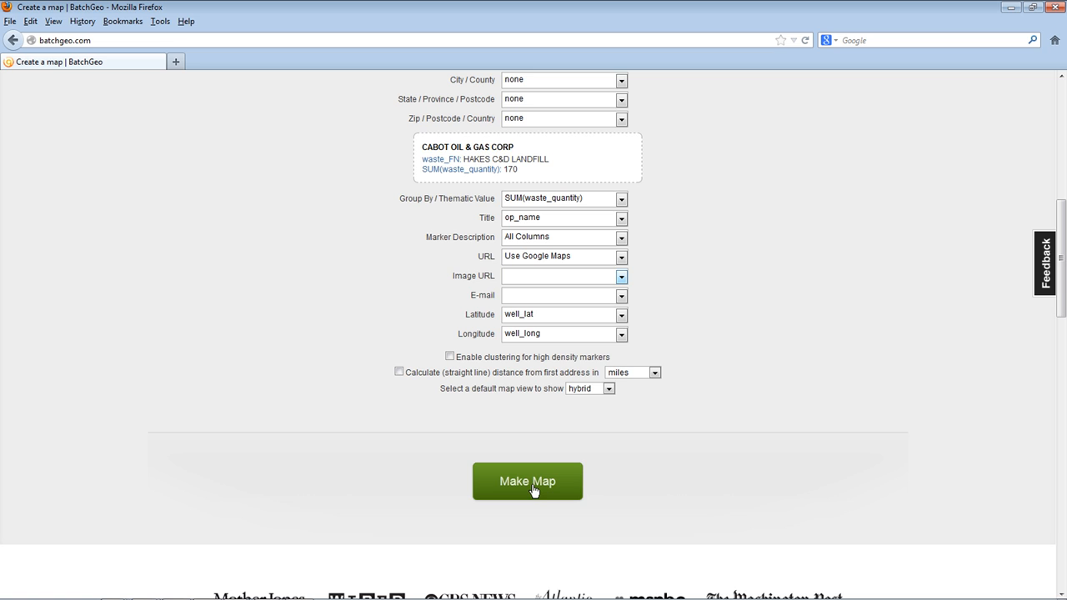
- Make the map, geocoding all 255 waste records into colour-coded markers near Montrose
left_click(527, 481)
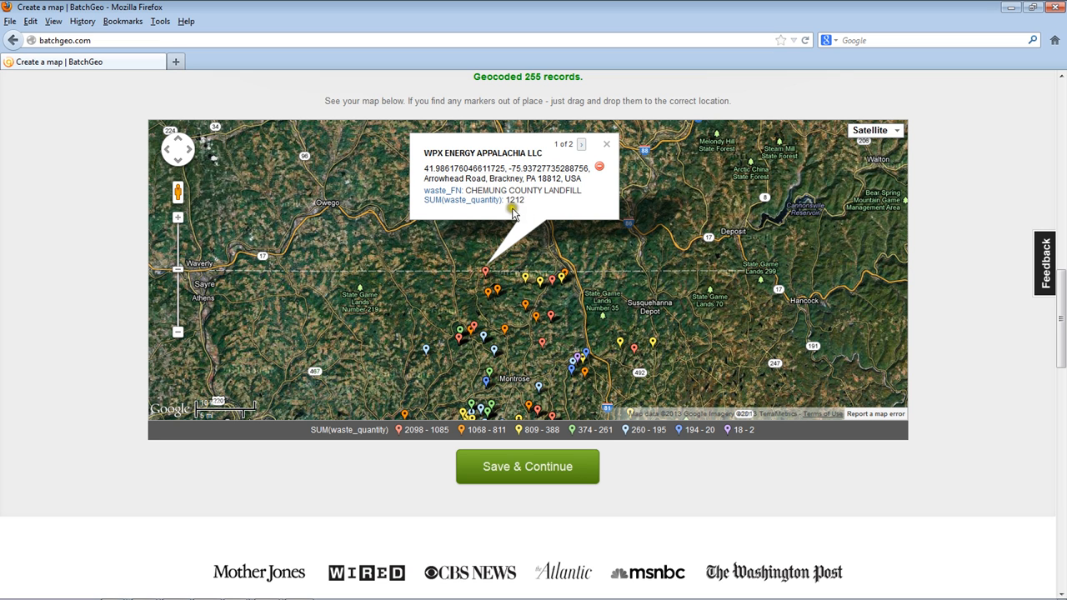
mouse_move(512, 209)
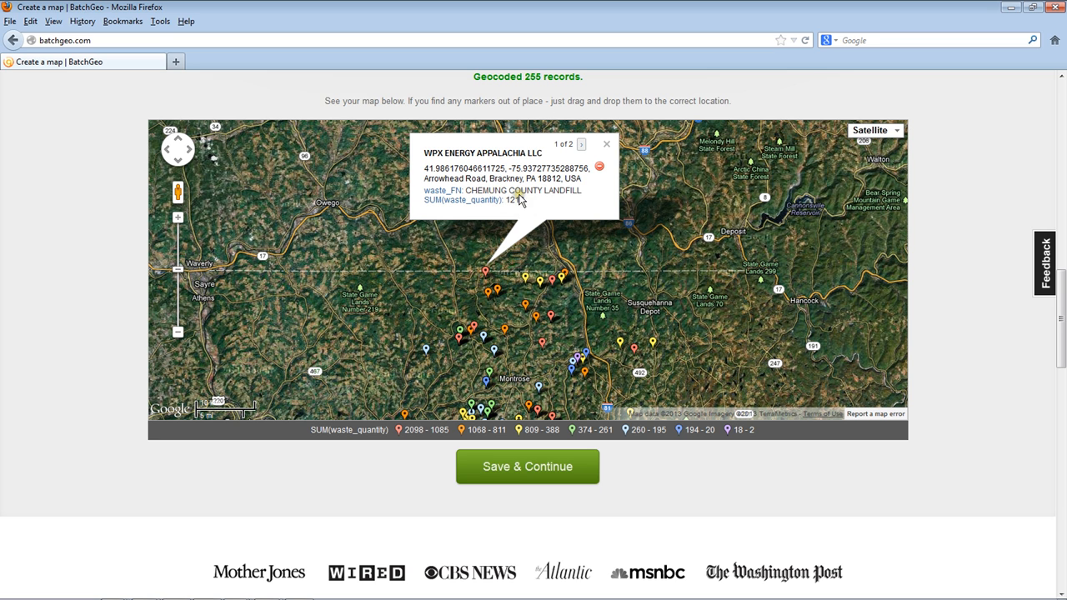
mouse_move(661, 152)
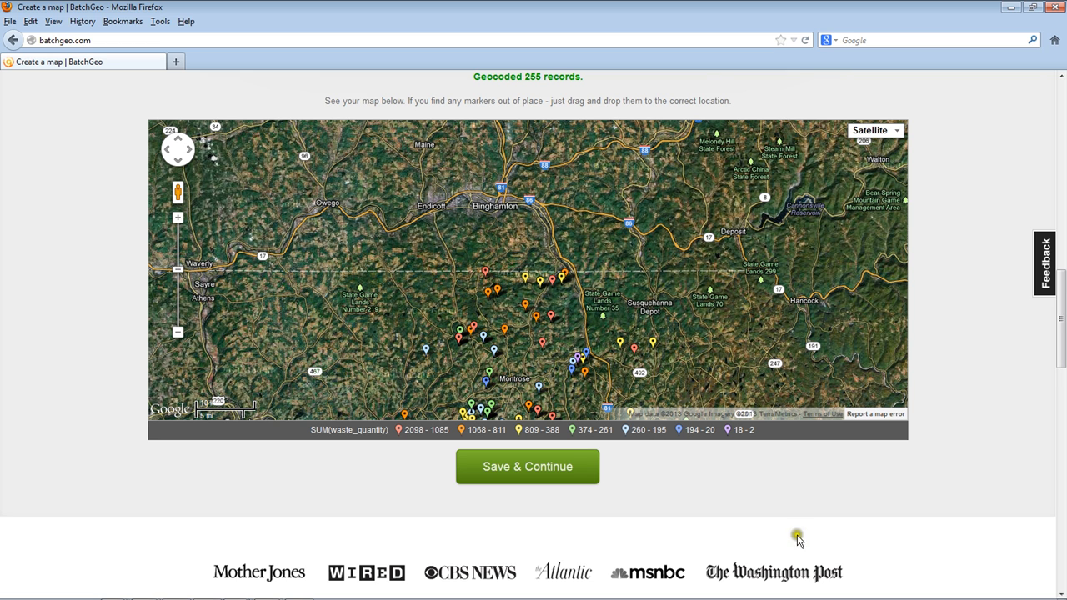
mouse_move(963, 460)
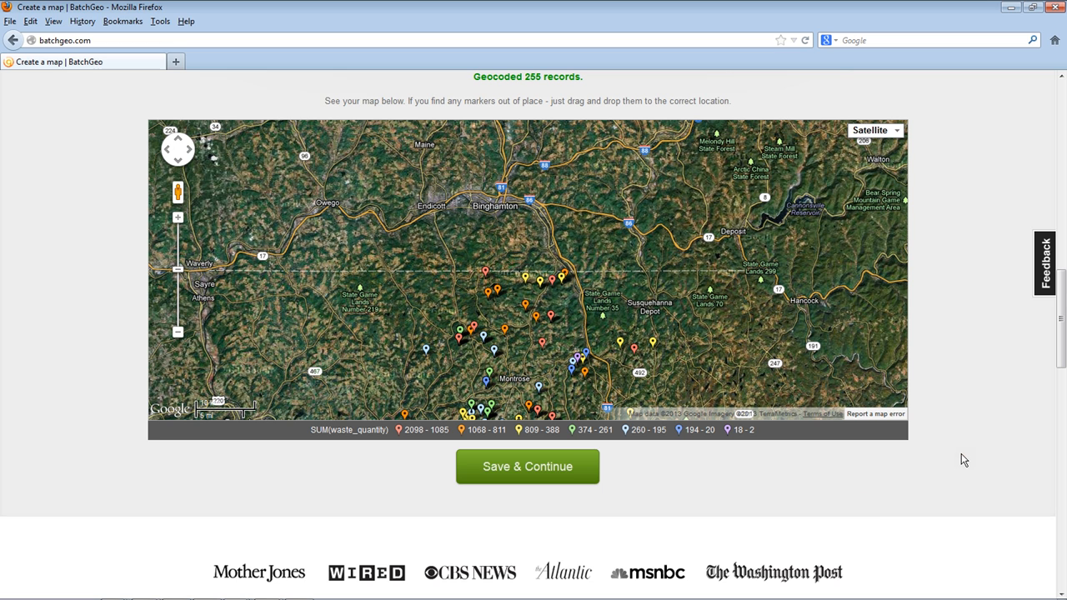
mouse_move(1012, 340)
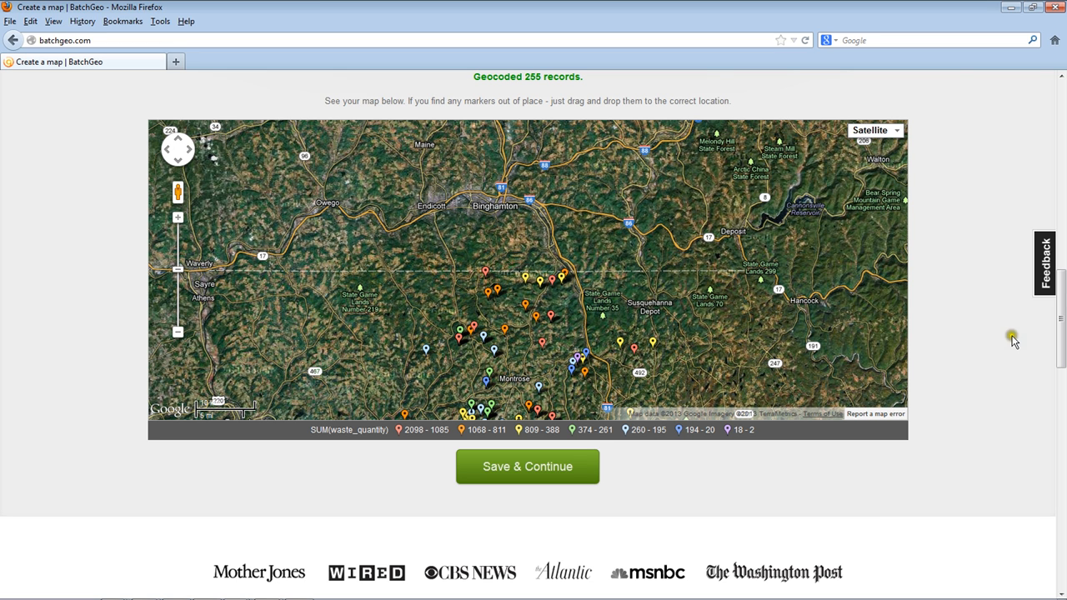
mouse_move(996, 116)
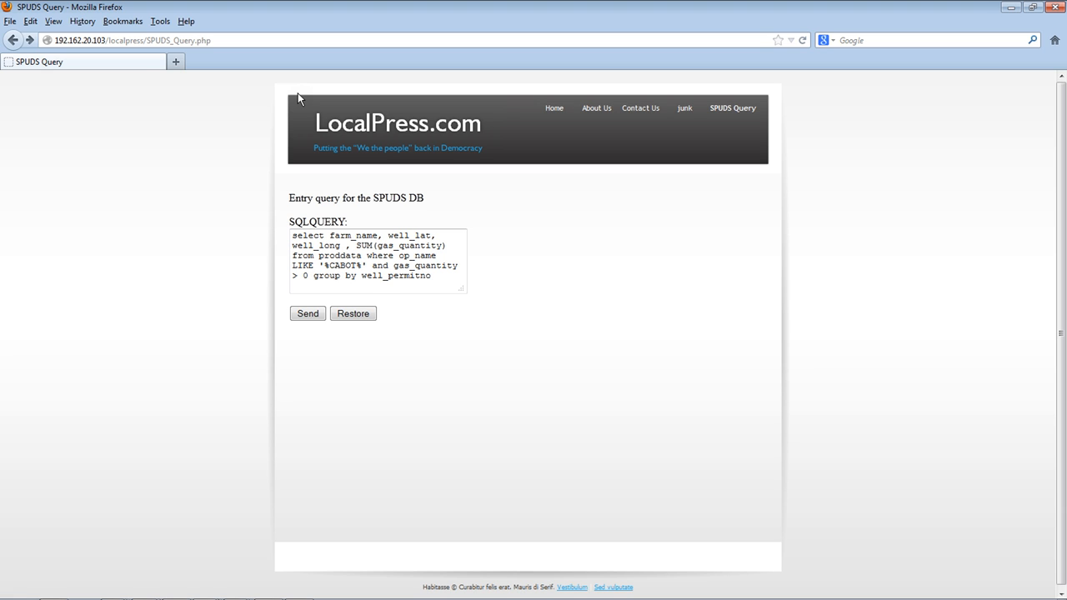
mouse_move(487, 287)
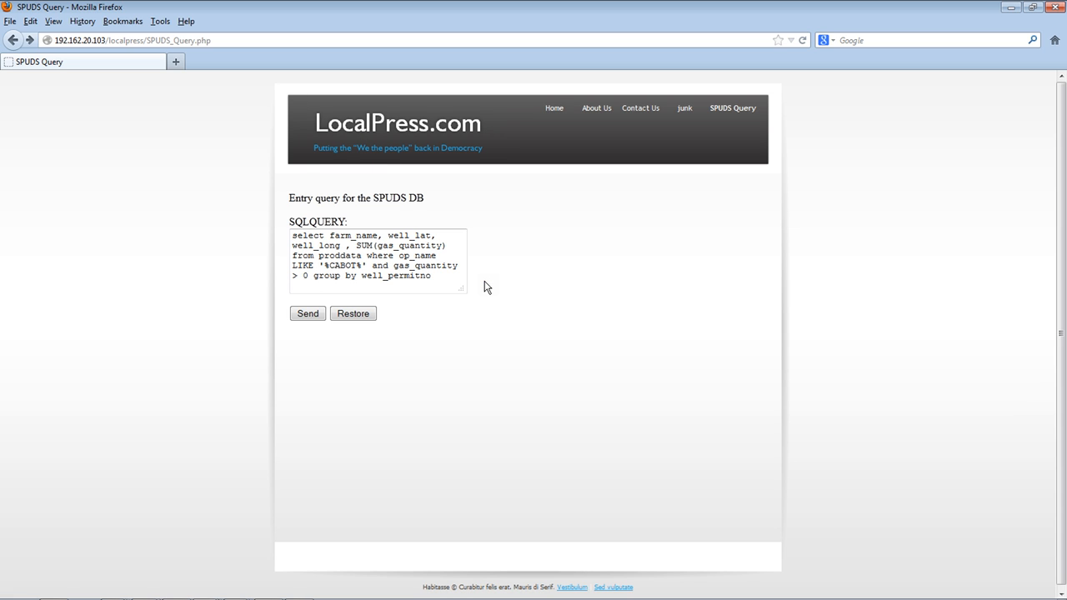
mouse_move(469, 302)
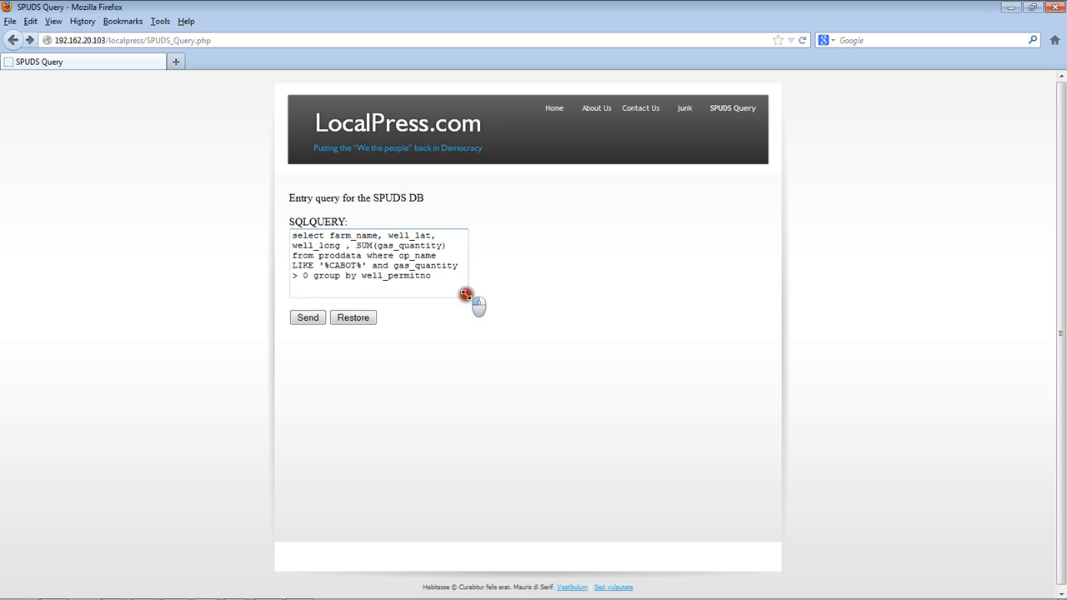
- Resize the SQLQUERY text area larger so the production query fits on two lines
left_click_drag(465, 294, 727, 417)
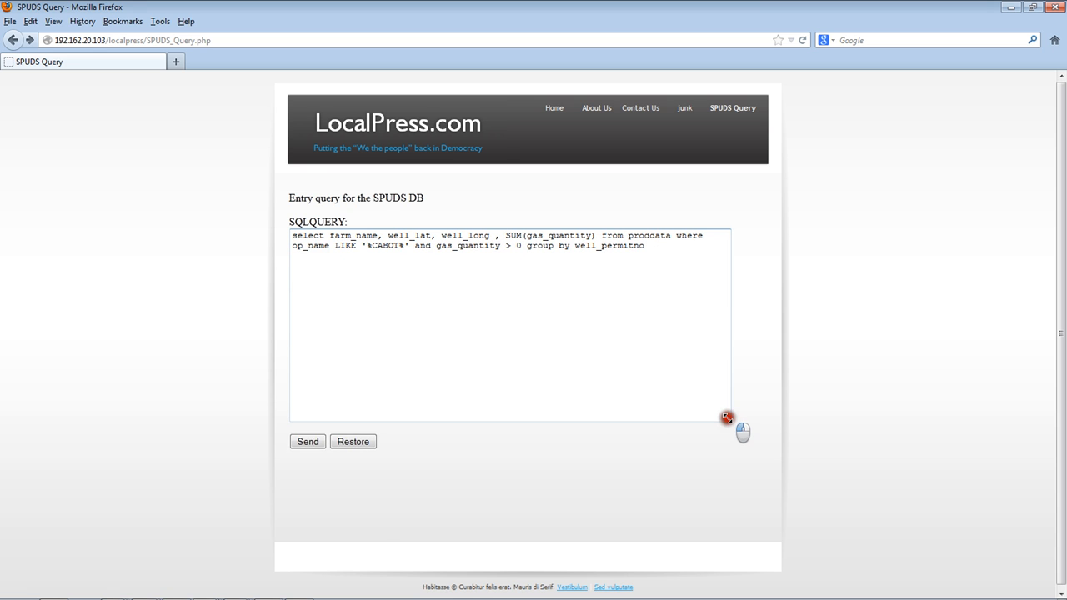
left_click_drag(727, 417, 769, 454)
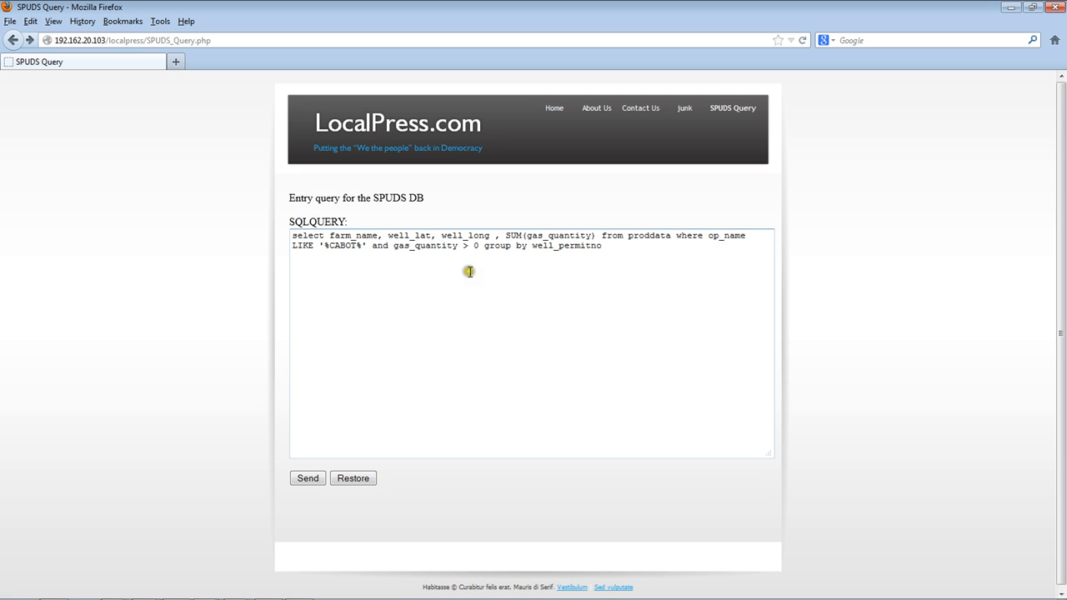
mouse_move(448, 275)
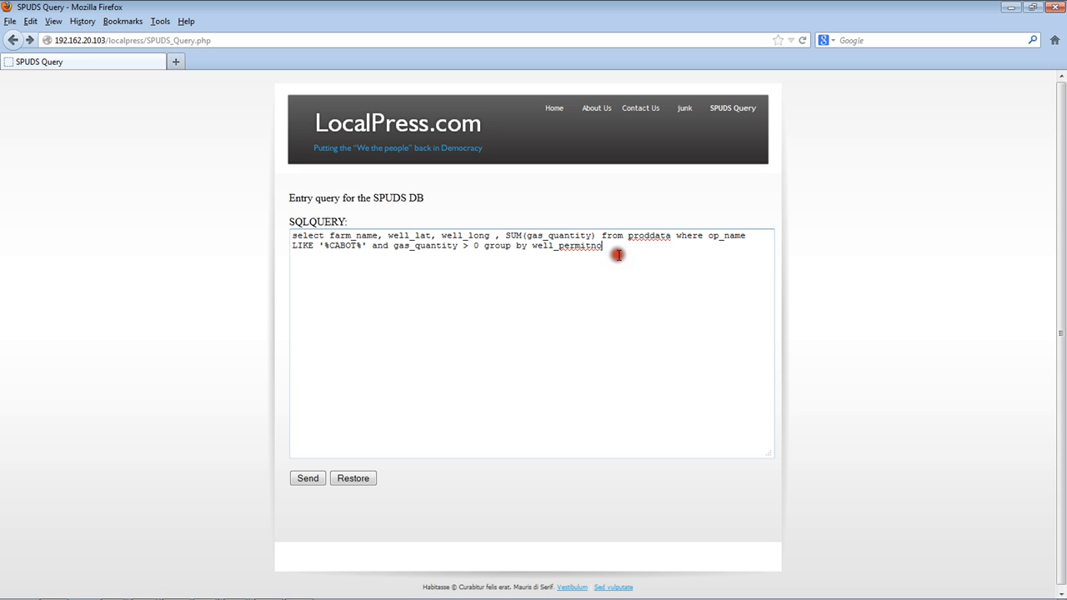
mouse_move(614, 246)
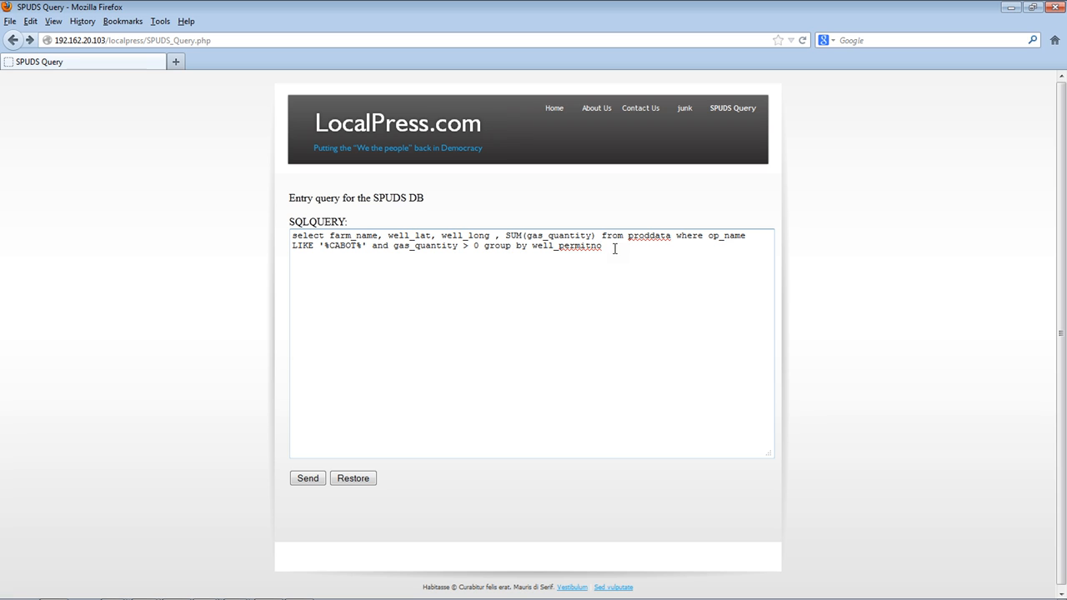
mouse_move(593, 253)
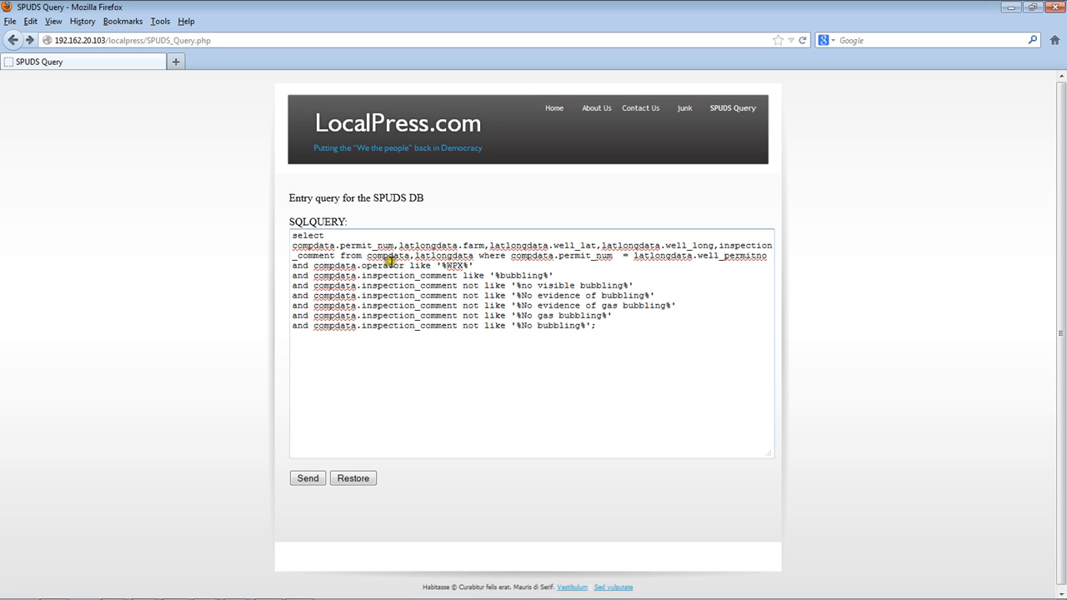
mouse_move(460, 267)
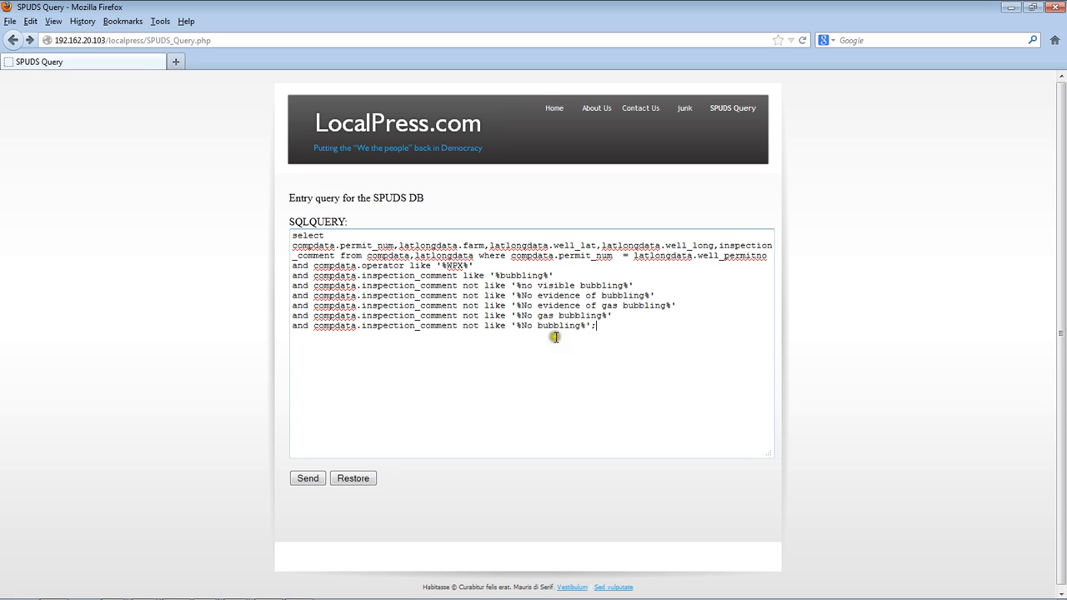
mouse_move(491, 306)
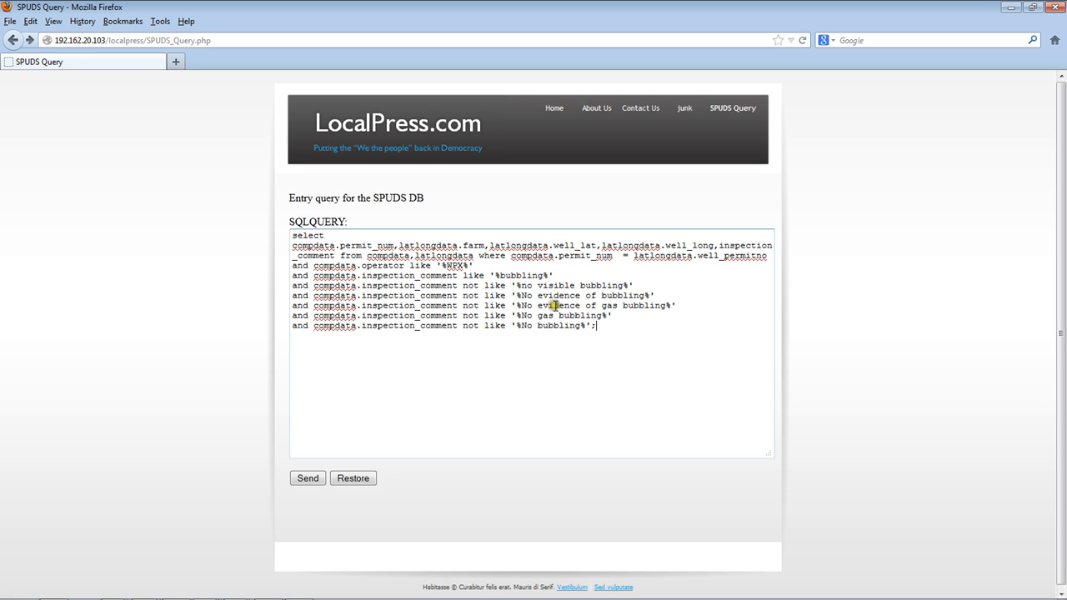
mouse_move(575, 307)
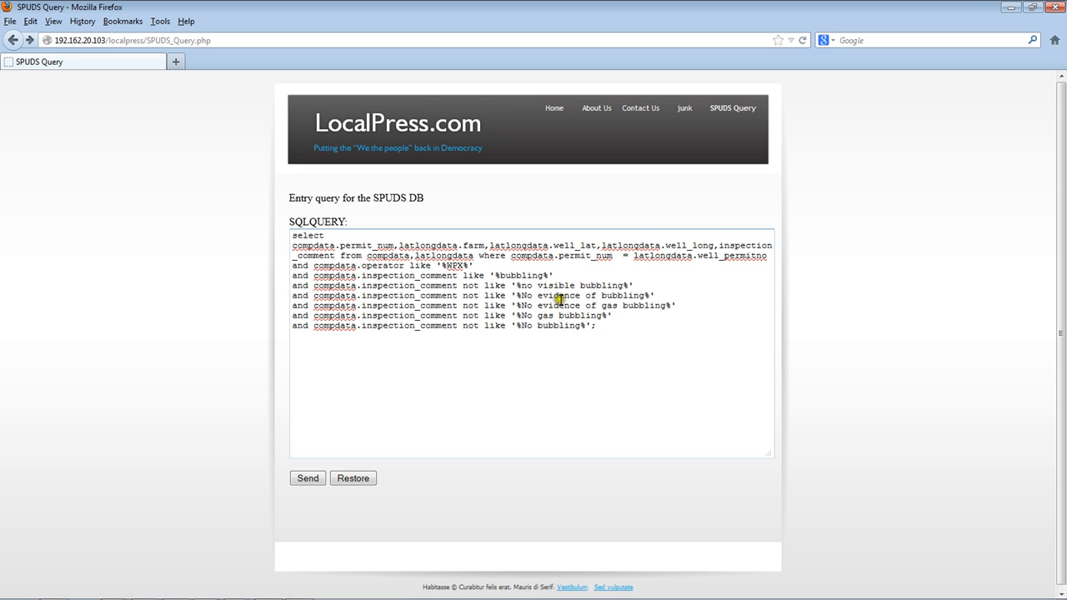
mouse_move(551, 316)
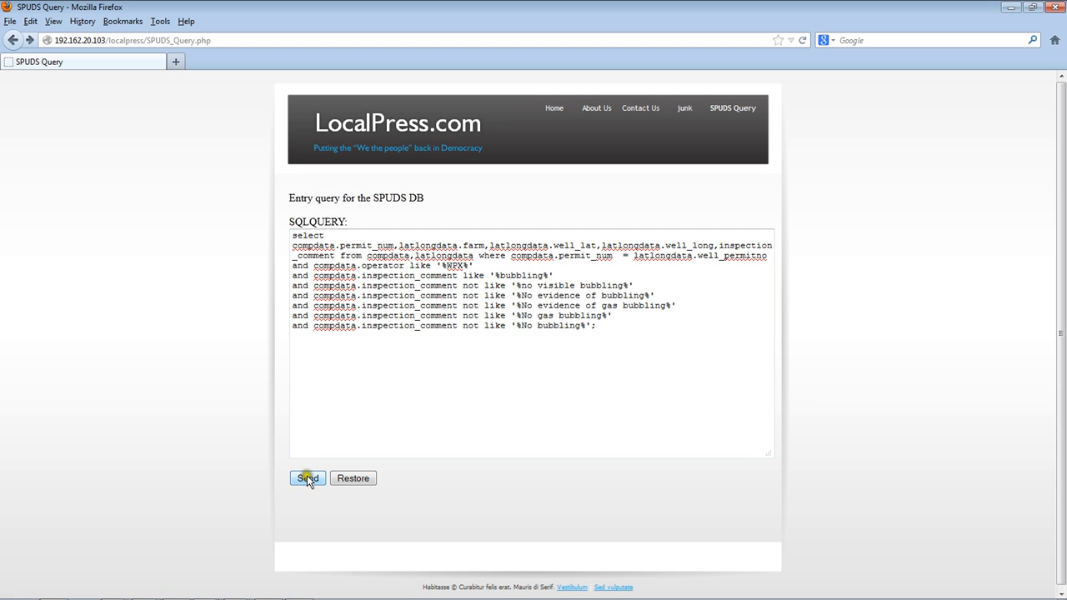
- Send the bubbling-well join query and view WPX well rows with inspection comments
left_click(307, 478)
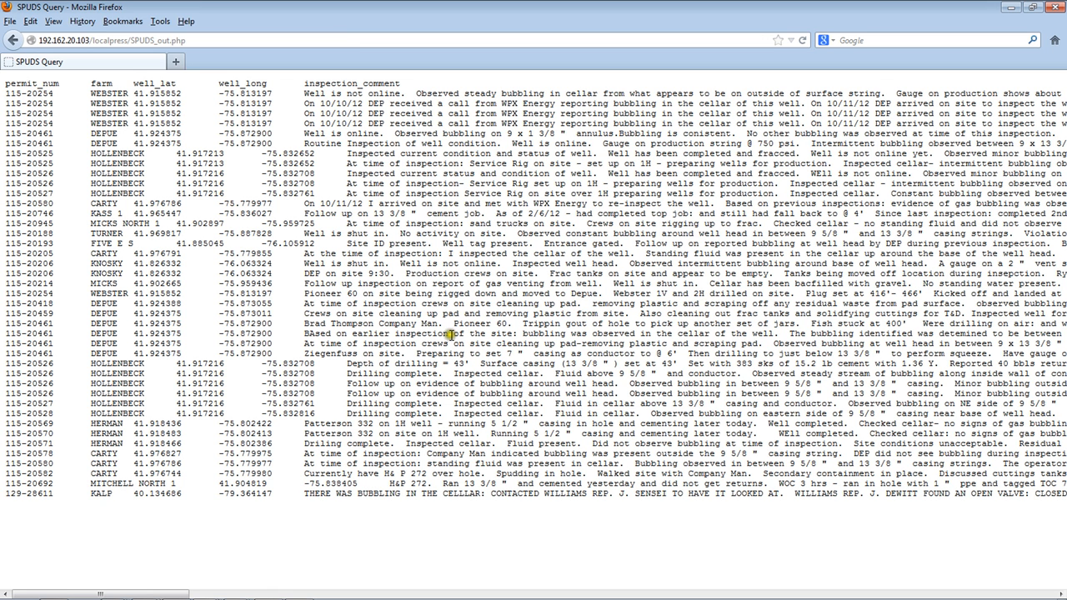
mouse_move(504, 319)
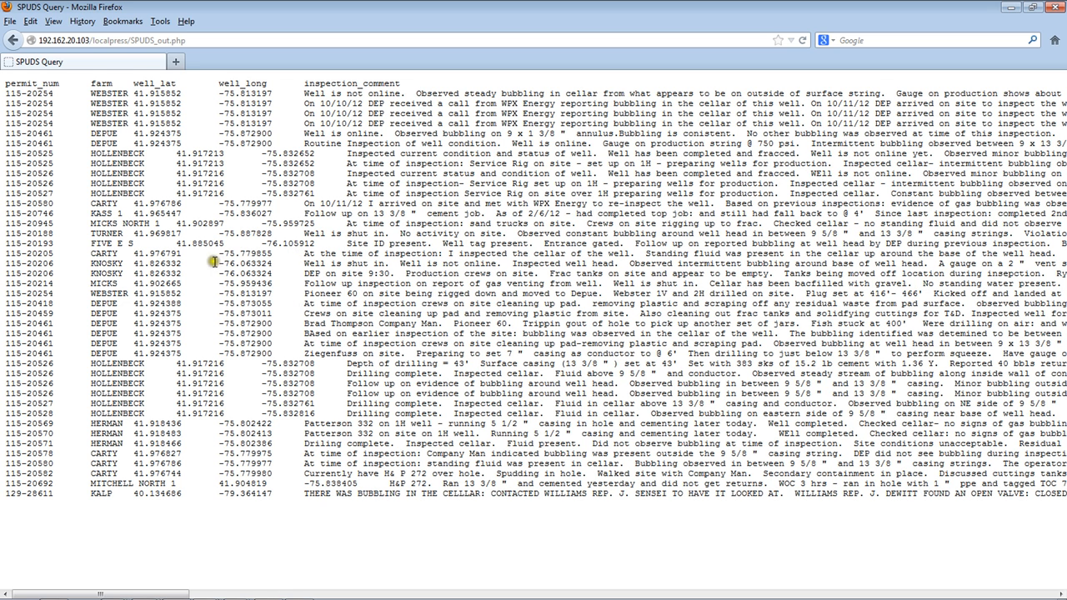
mouse_move(239, 265)
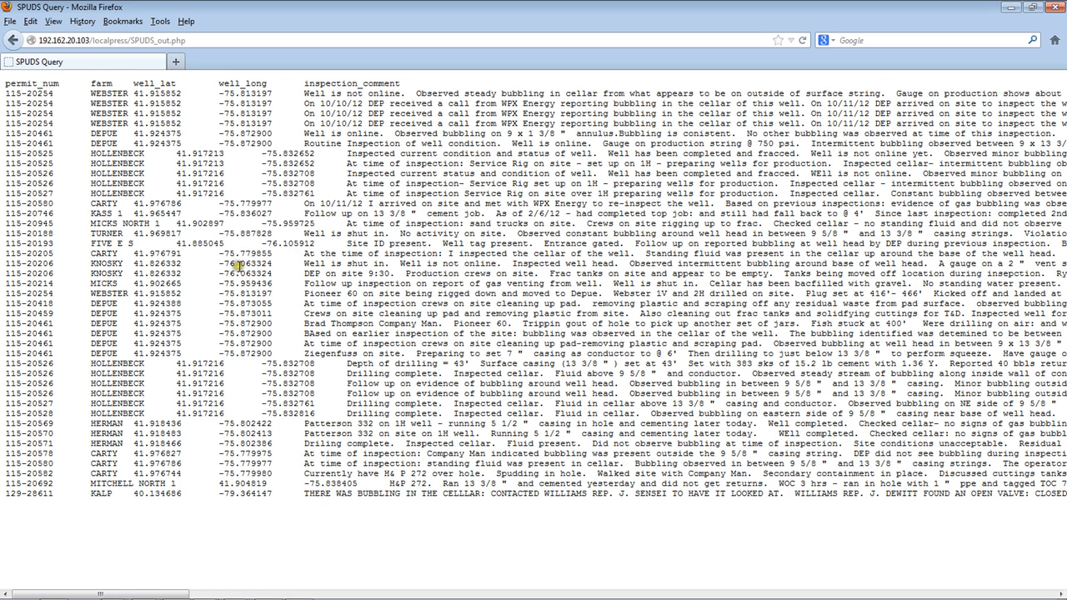